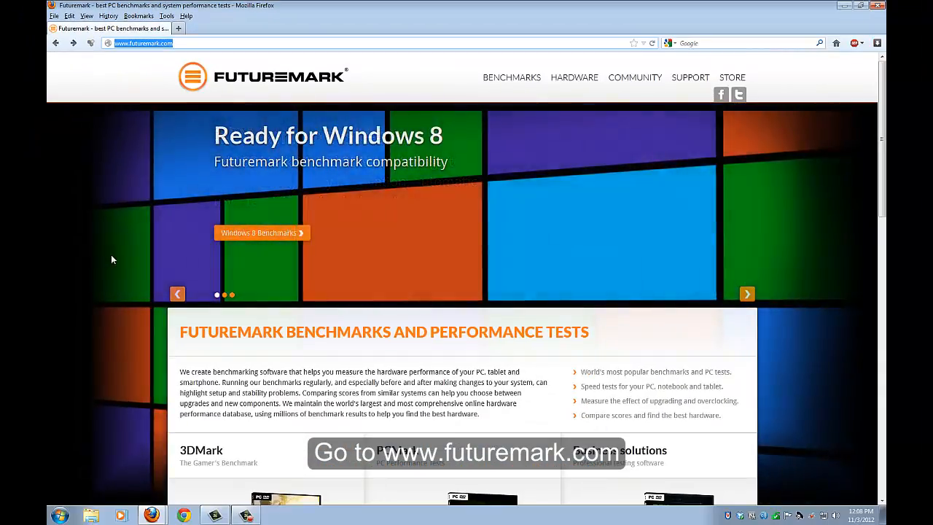
Open the 3DMark benchmarks page on futuremark.com and scroll down to 3DMark Vantage.
{"action": "scroll", "scroll_direction": "down", "scroll_amount": 3}
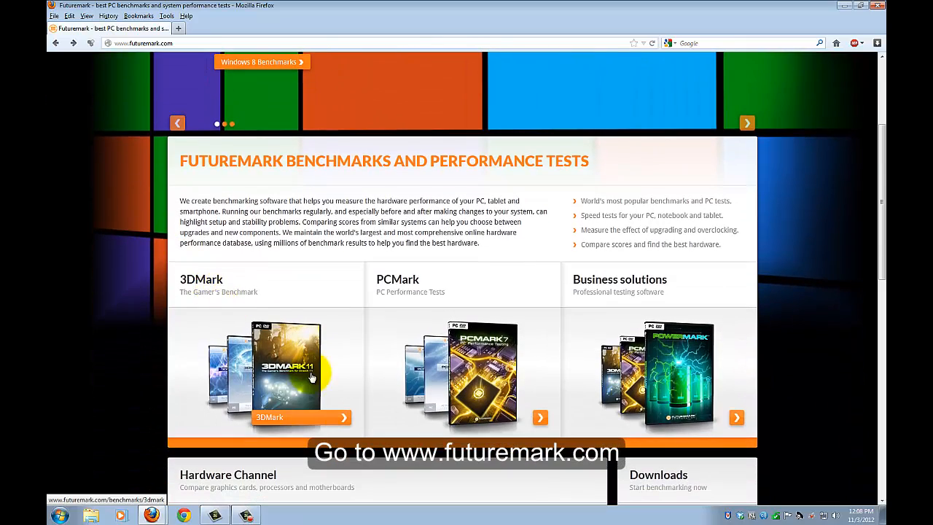
{"action": "left_click", "coordinate": [312, 377]}
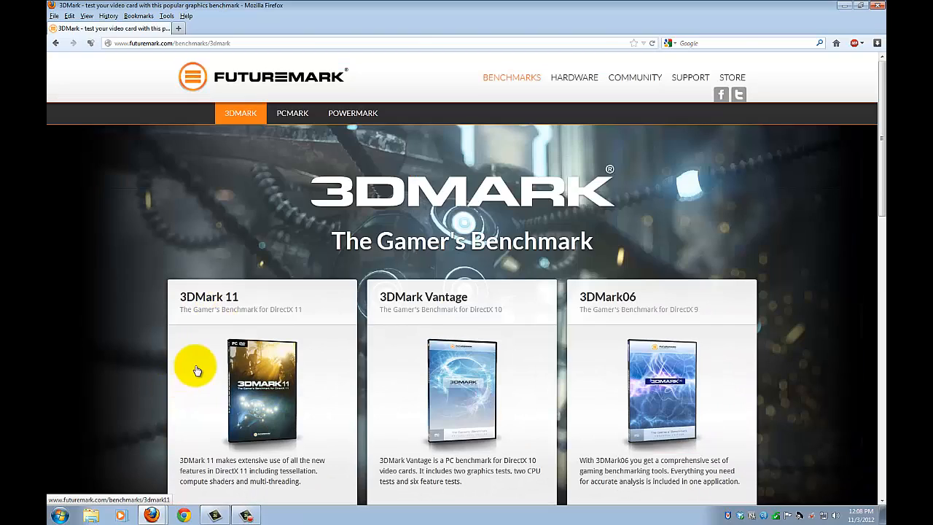
{"action": "scroll", "scroll_direction": "down", "scroll_amount": 3}
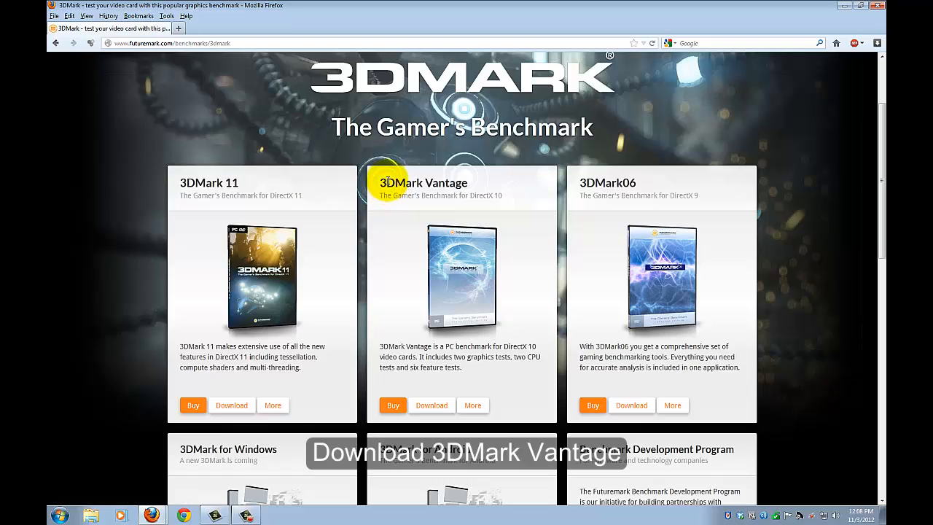
{"action": "mouse_move", "coordinate": [510, 190]}
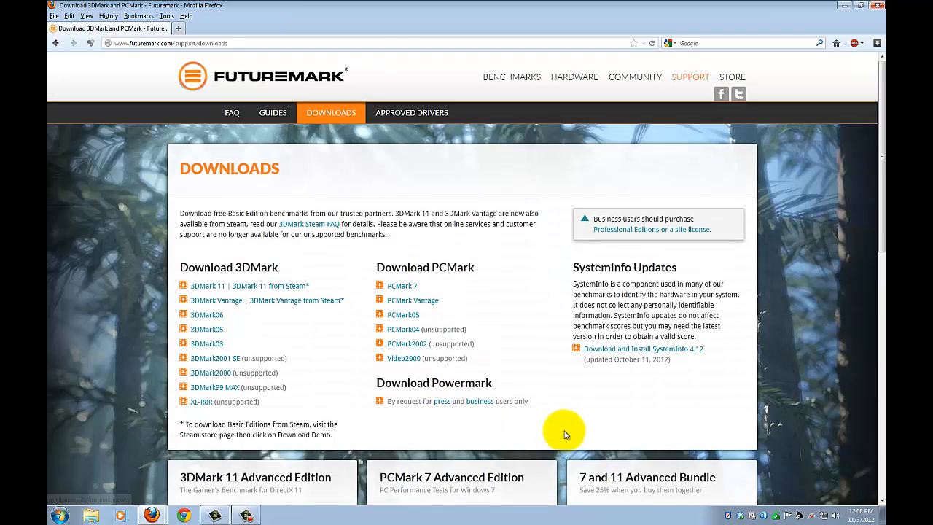
{"action": "scroll", "scroll_direction": "down", "scroll_amount": 3}
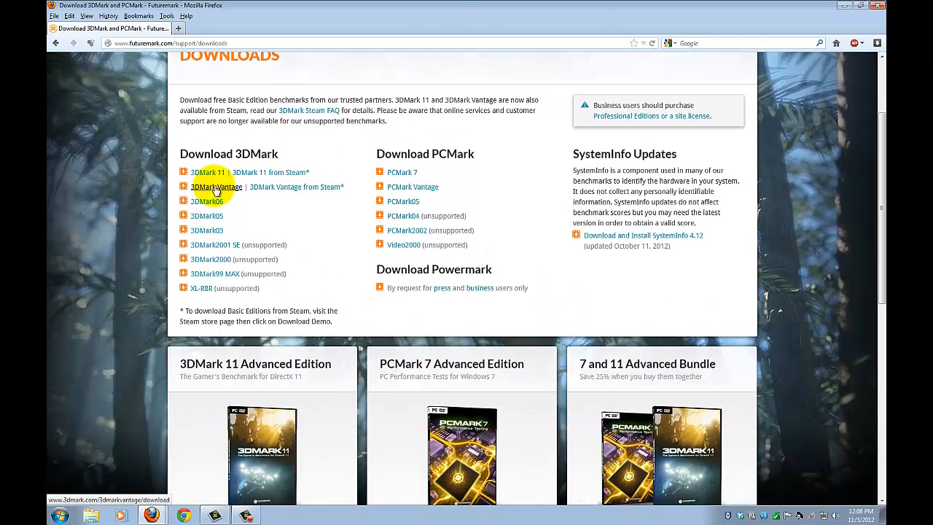
Download the 3DMark Vantage 1.1.0 installer through the Techspot.com mirror.
{"action": "left_click", "coordinate": [207, 186]}
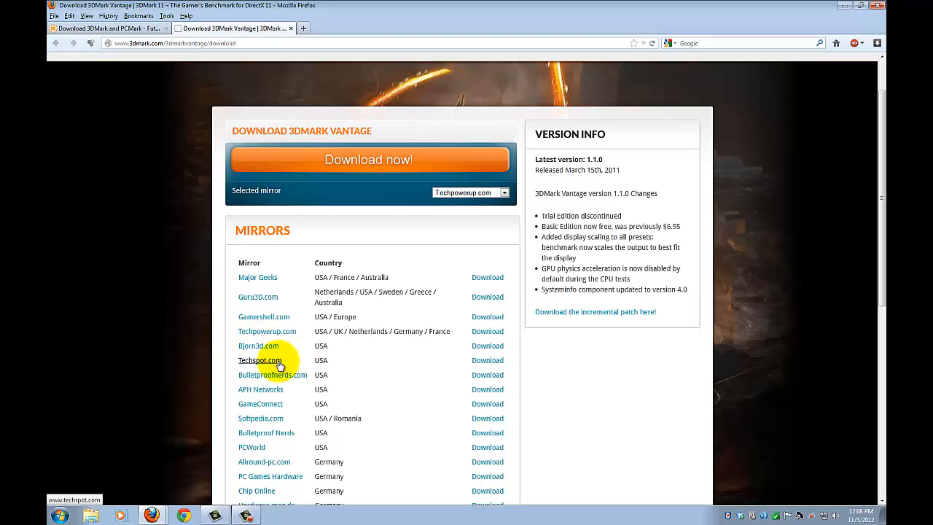
{"action": "mouse_move", "coordinate": [487, 360]}
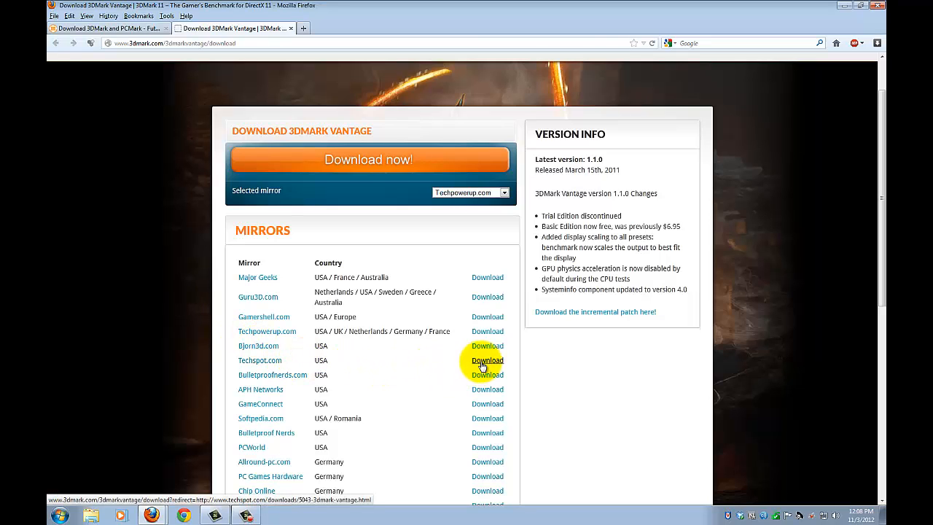
{"action": "left_click", "coordinate": [487, 360]}
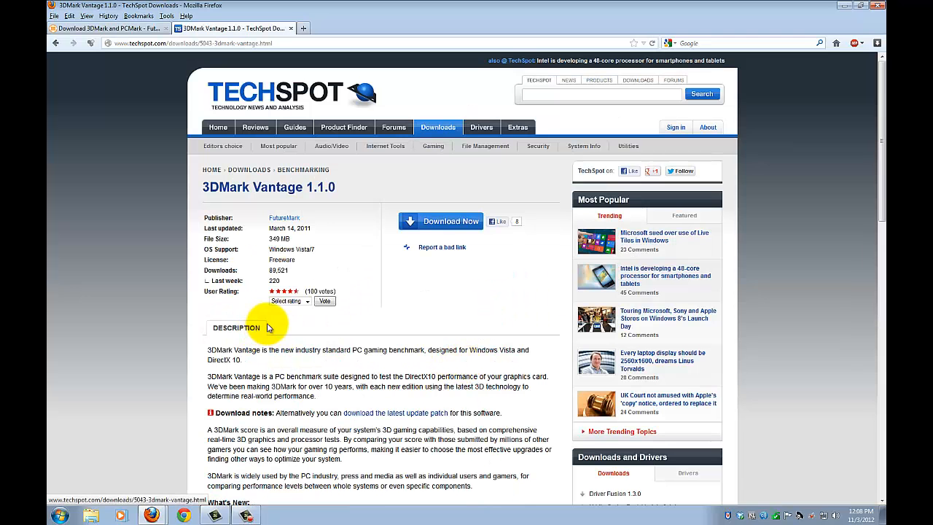
{"action": "left_click", "coordinate": [440, 221]}
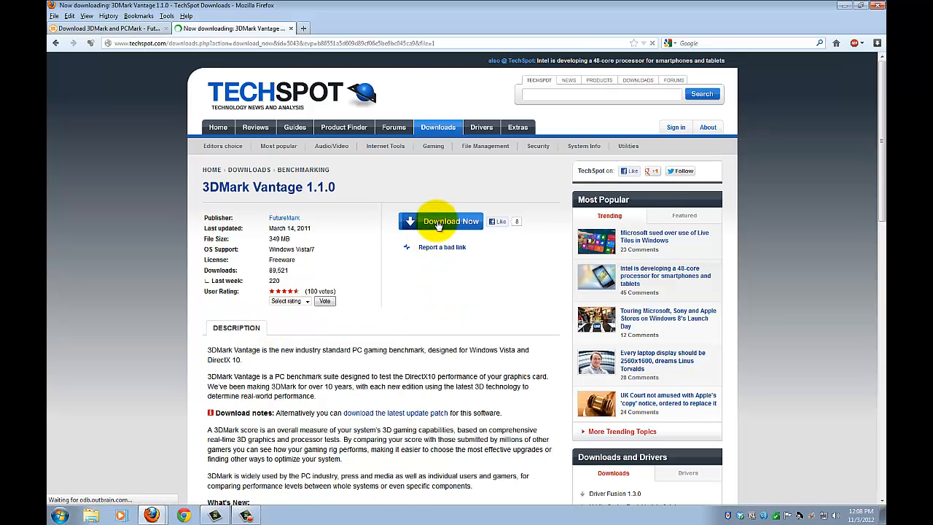
{"action": "left_click", "coordinate": [449, 221]}
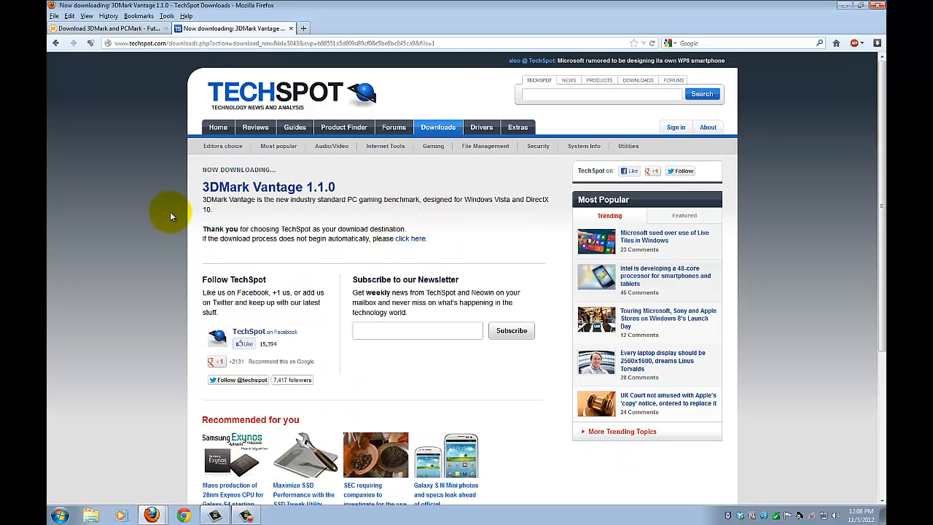
{"action": "mouse_move", "coordinate": [384, 197]}
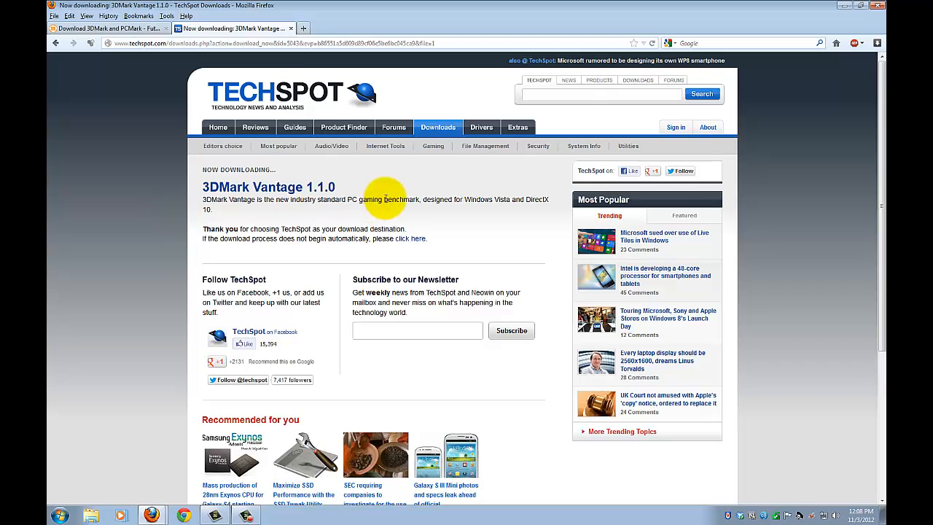
{"action": "mouse_move", "coordinate": [281, 212]}
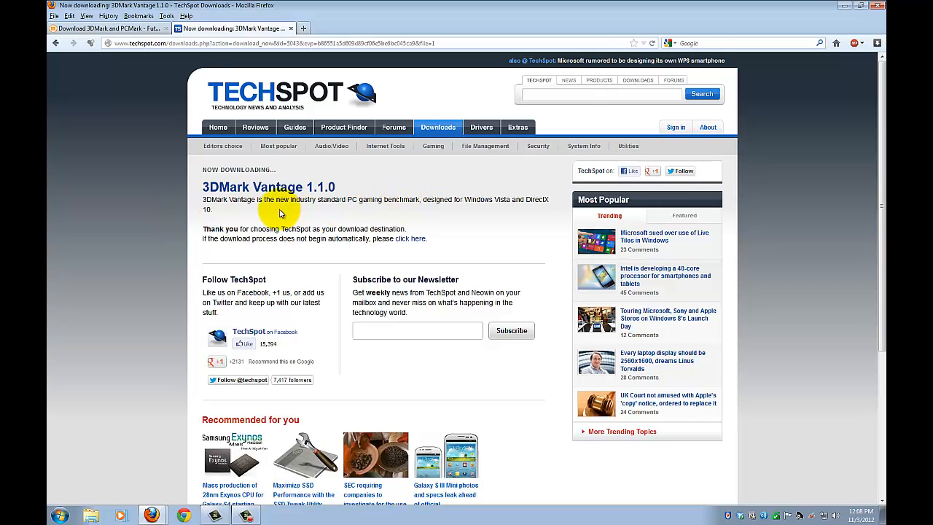
{"action": "mouse_move", "coordinate": [167, 281]}
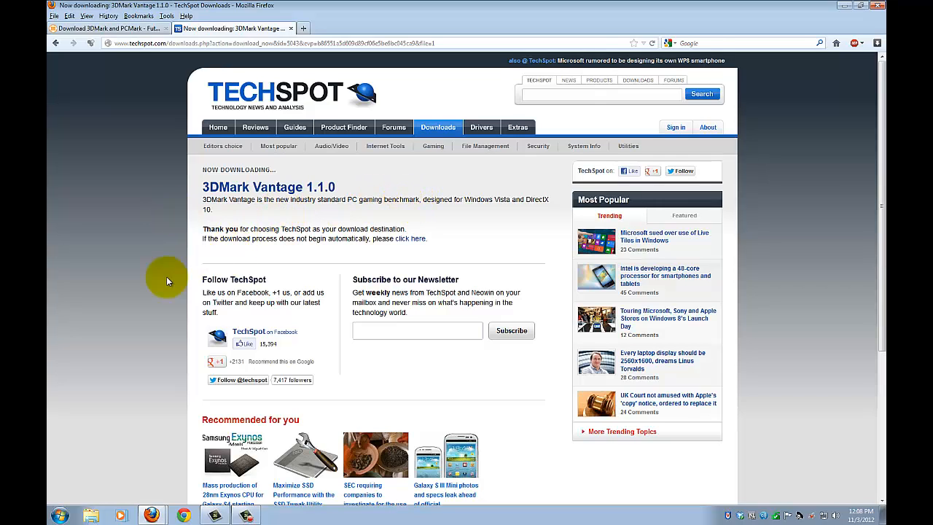
Confirm the installer download, then cancel the duplicate 3DMark_Vantage_v110_installer(1).exe download.
{"action": "left_click", "coordinate": [417, 239]}
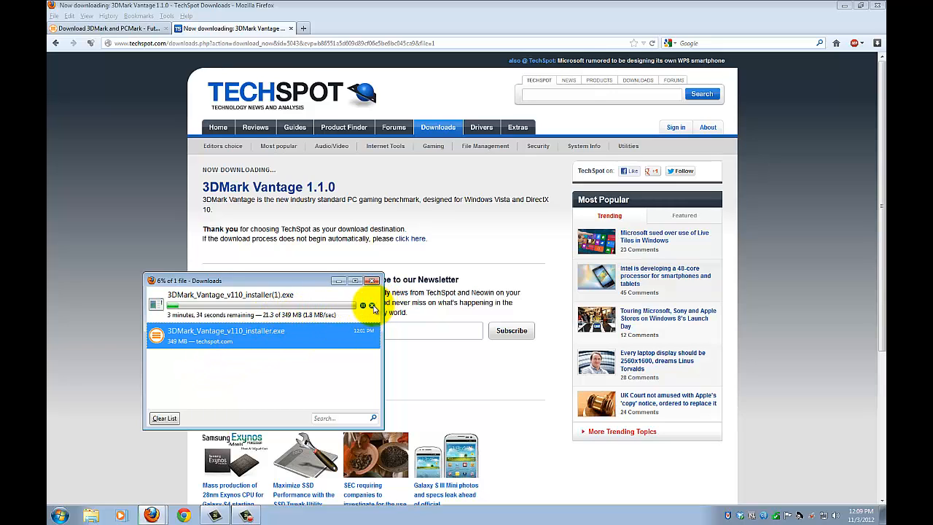
{"action": "left_click", "coordinate": [371, 304]}
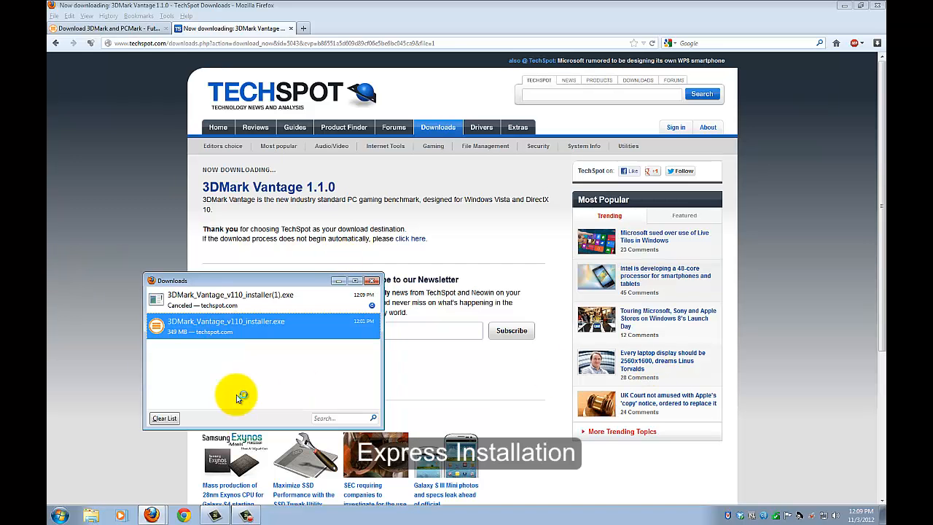
Launch the downloaded 3DMark Vantage installer and exit its maintenance wizard without changes.
{"action": "double_click", "coordinate": [225, 322]}
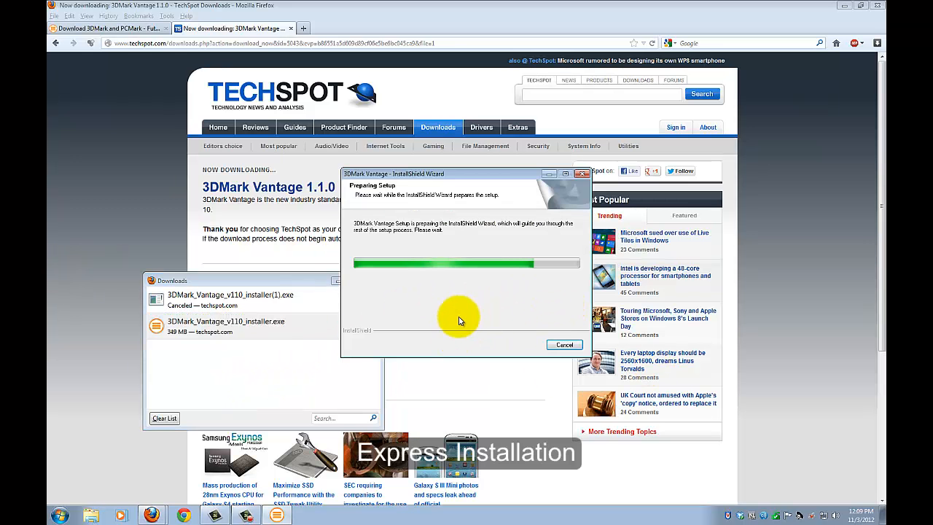
{"action": "mouse_move", "coordinate": [571, 357]}
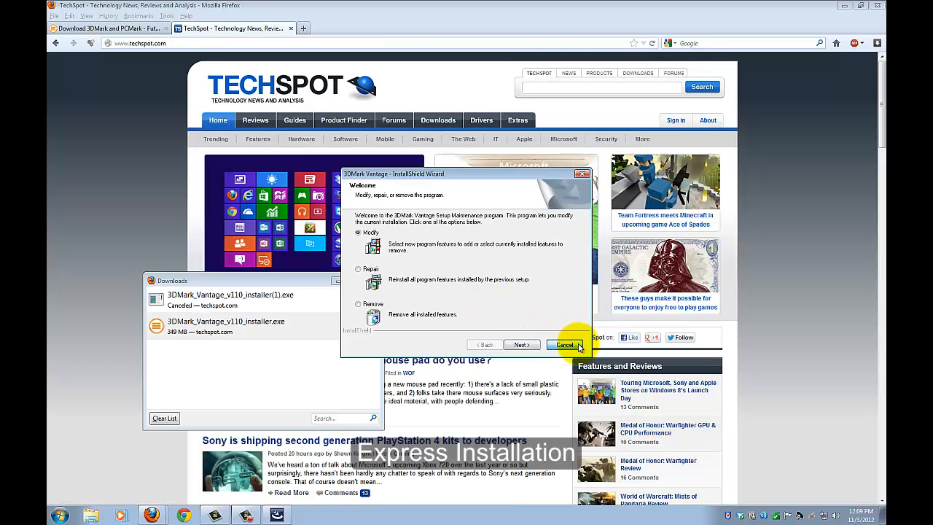
{"action": "left_click", "coordinate": [565, 345]}
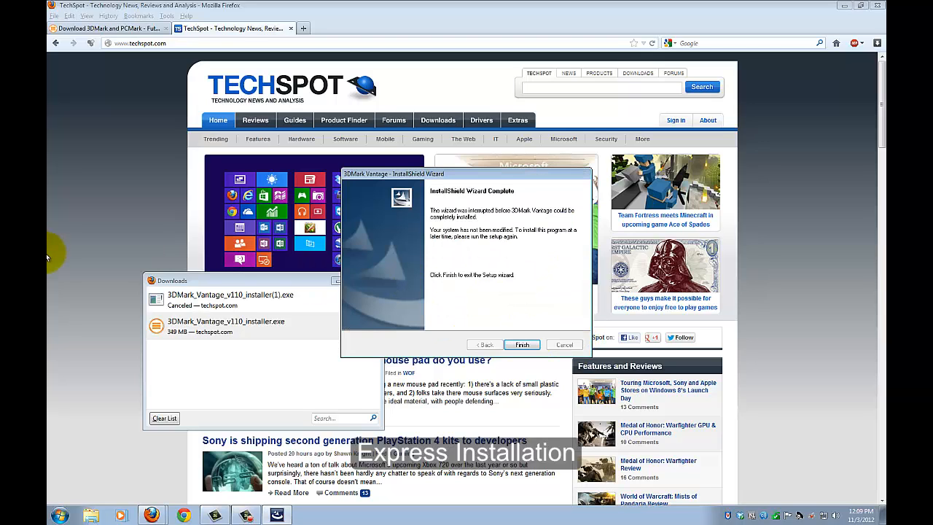
{"action": "left_click", "coordinate": [521, 343]}
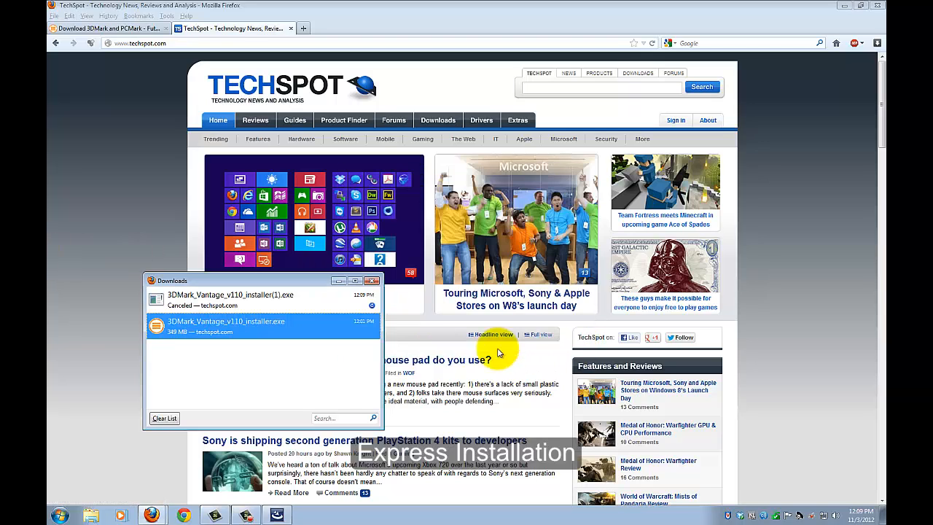
{"action": "mouse_move", "coordinate": [102, 383]}
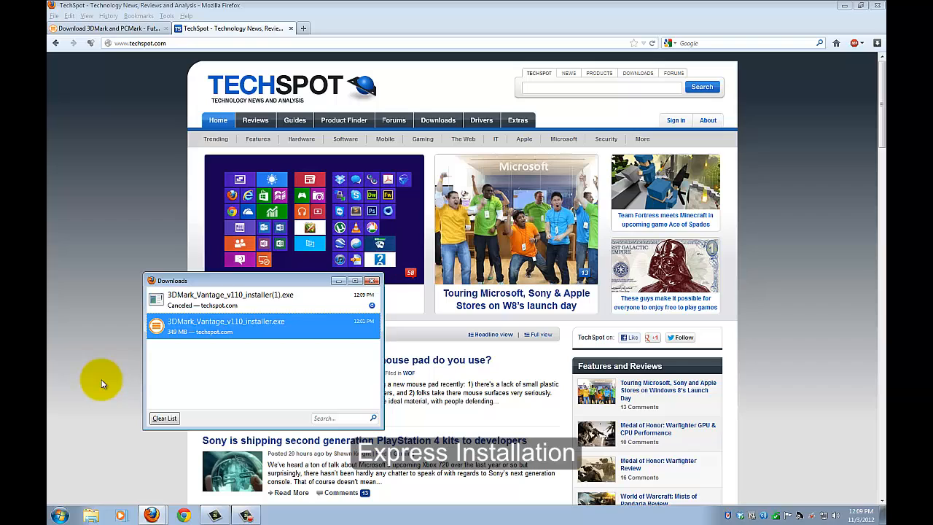
{"action": "mouse_move", "coordinate": [82, 242]}
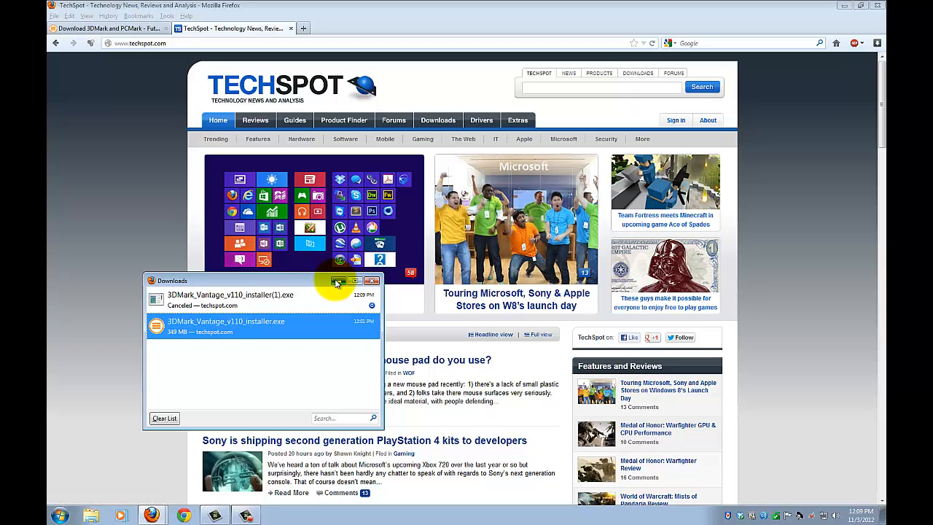
Minimize the Downloads window and launch 3DMark Vantage from its desktop shortcut.
{"action": "left_click", "coordinate": [372, 281]}
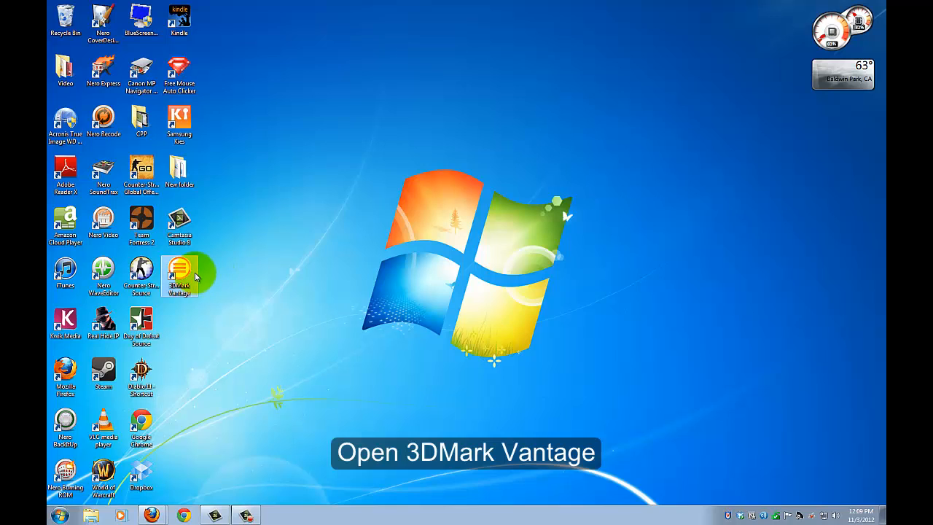
{"action": "mouse_move", "coordinate": [179, 273]}
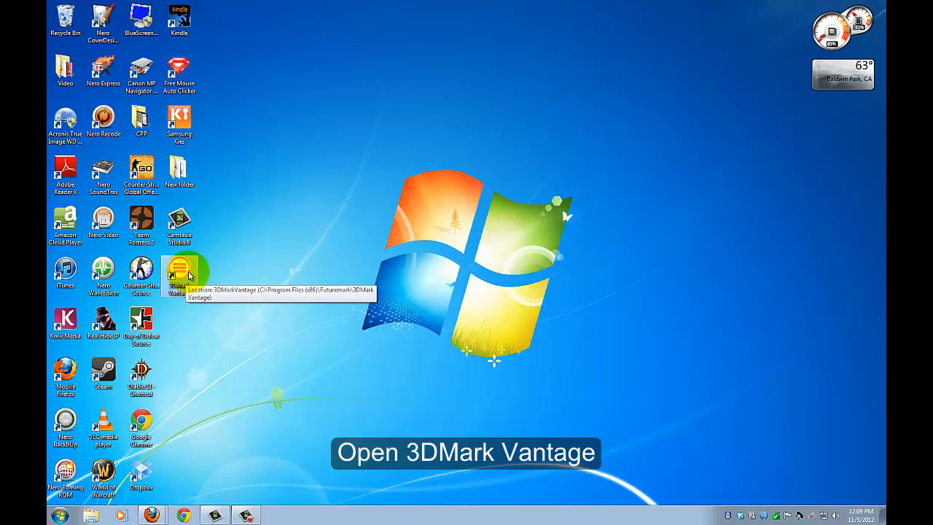
{"action": "double_click", "coordinate": [178, 273]}
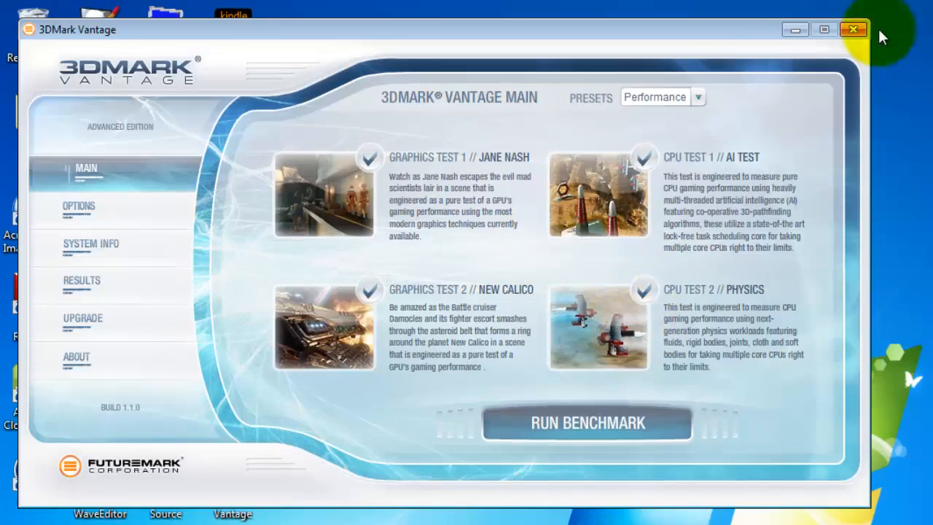
{"action": "mouse_move", "coordinate": [135, 218]}
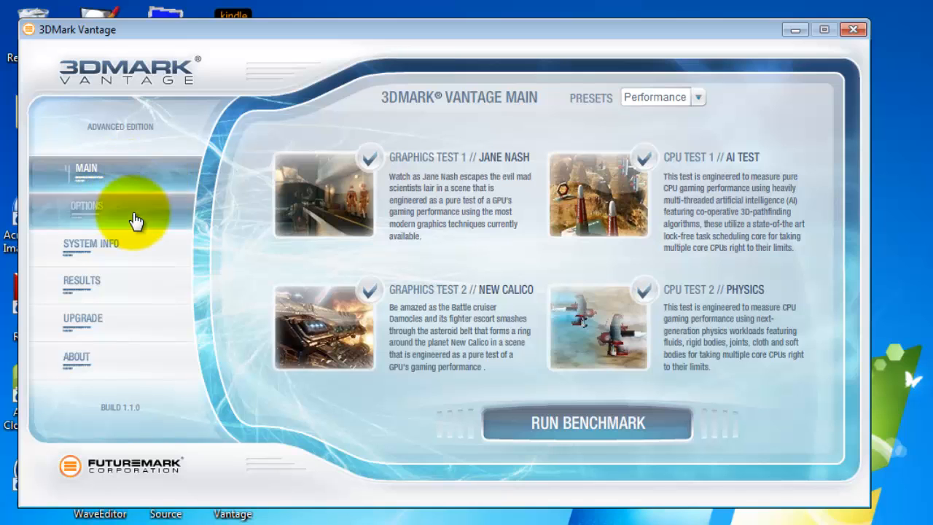
{"action": "mouse_move", "coordinate": [146, 250]}
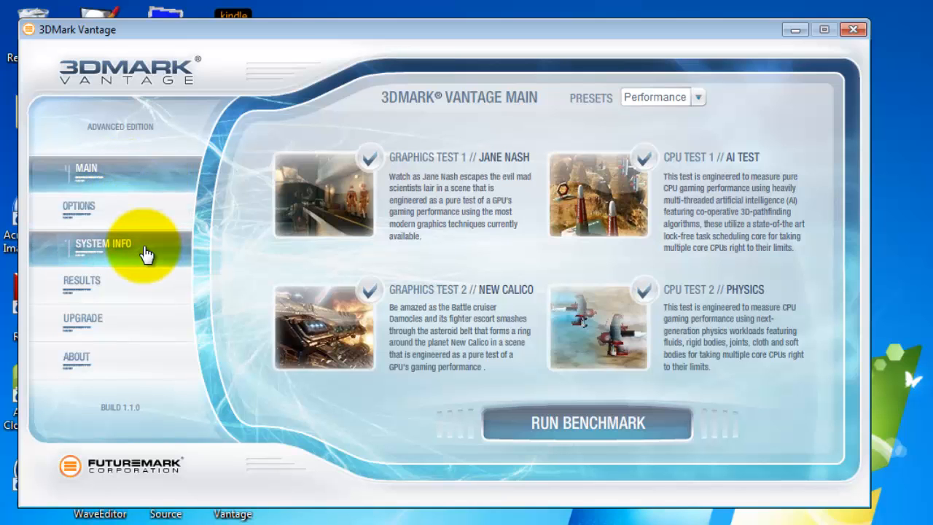
Open the detailed hardware report from the SYSTEM INFO section.
{"action": "left_click", "coordinate": [102, 243]}
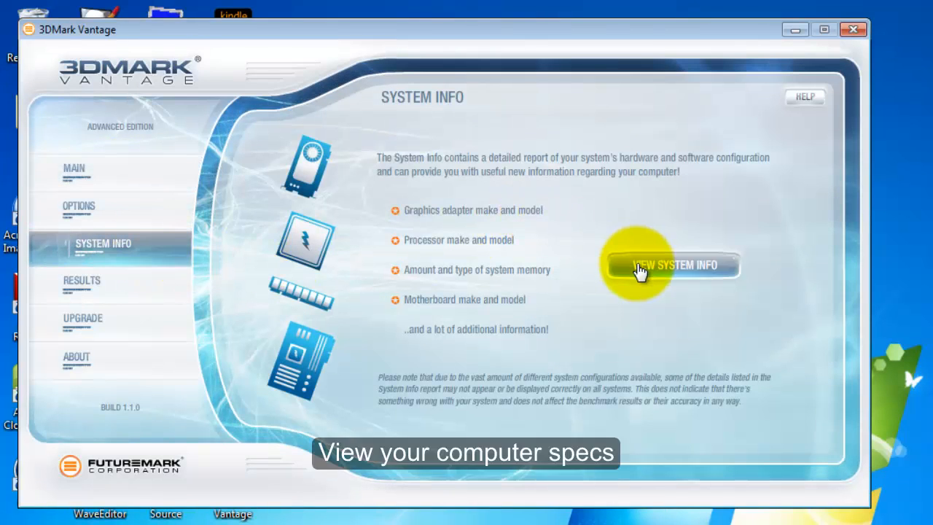
{"action": "left_click", "coordinate": [671, 265]}
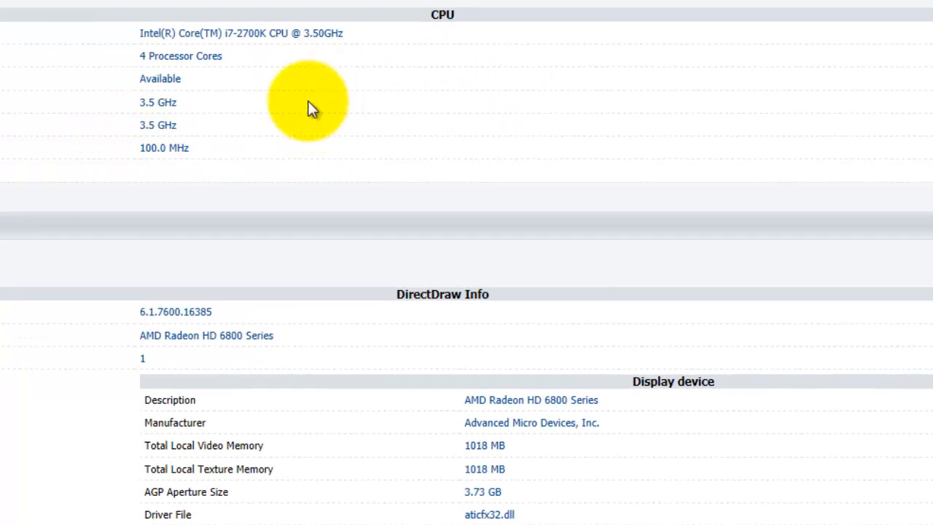
{"action": "mouse_move", "coordinate": [332, 84]}
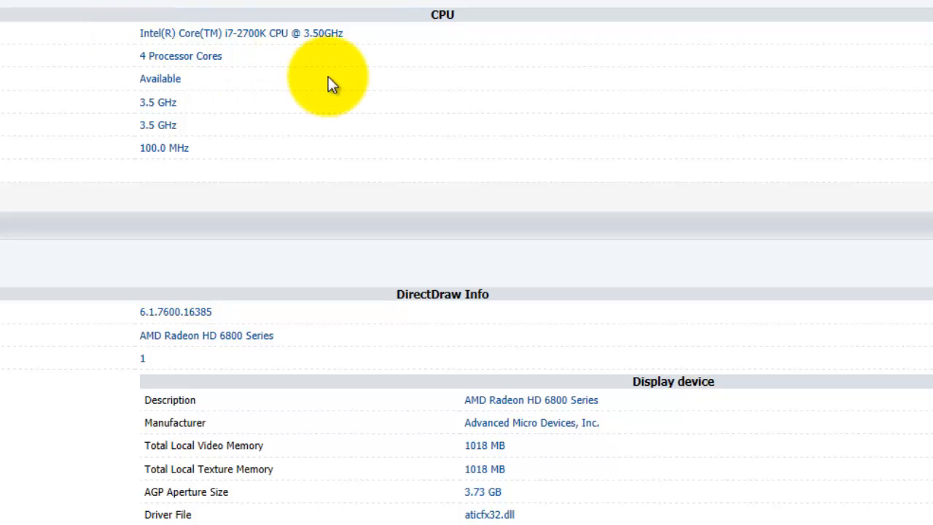
{"action": "mouse_move", "coordinate": [286, 71]}
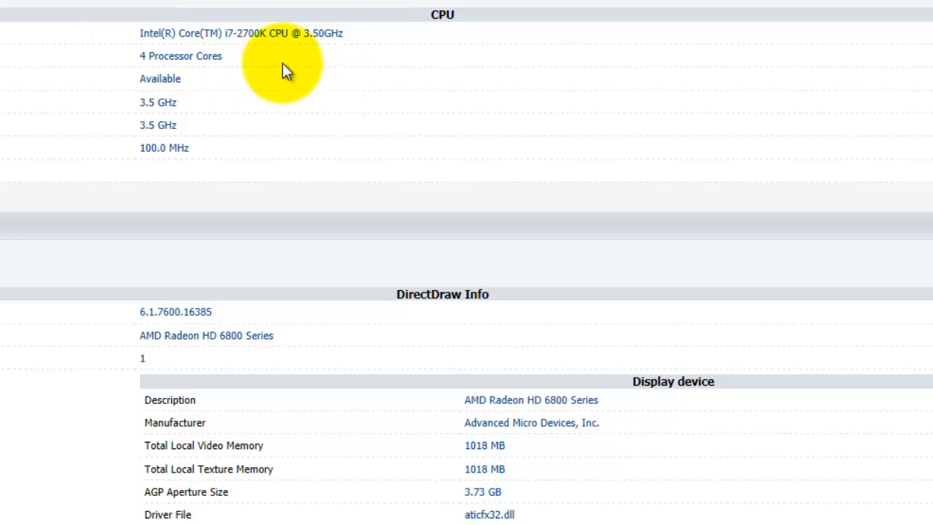
{"action": "mouse_move", "coordinate": [295, 79]}
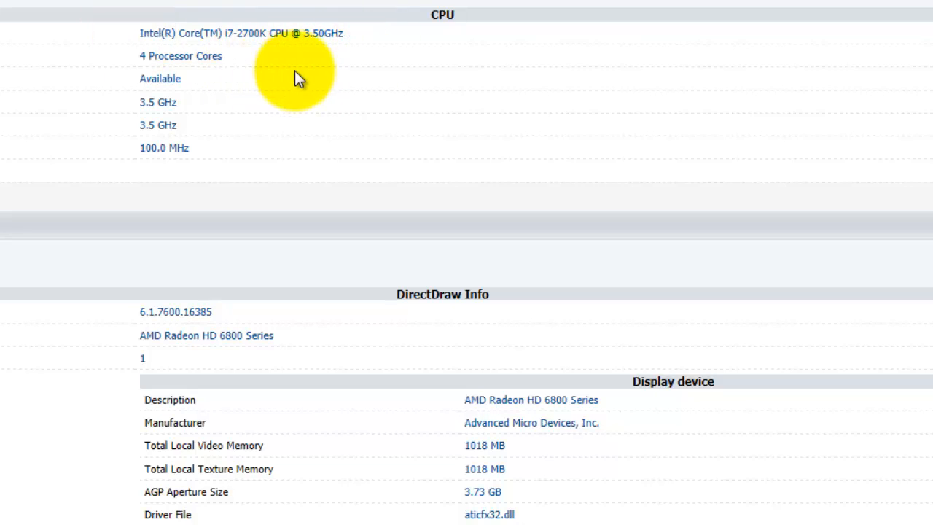
Scroll through the report's drives, monitor, ASUS P8Z77-V LX motherboard and USB entries.
{"action": "scroll", "scroll_direction": "down", "scroll_amount": 3}
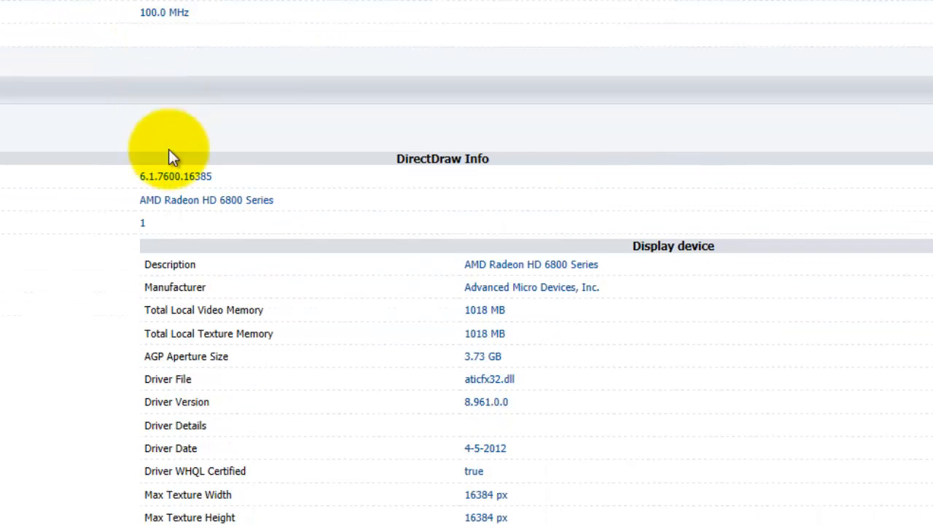
{"action": "mouse_move", "coordinate": [184, 236]}
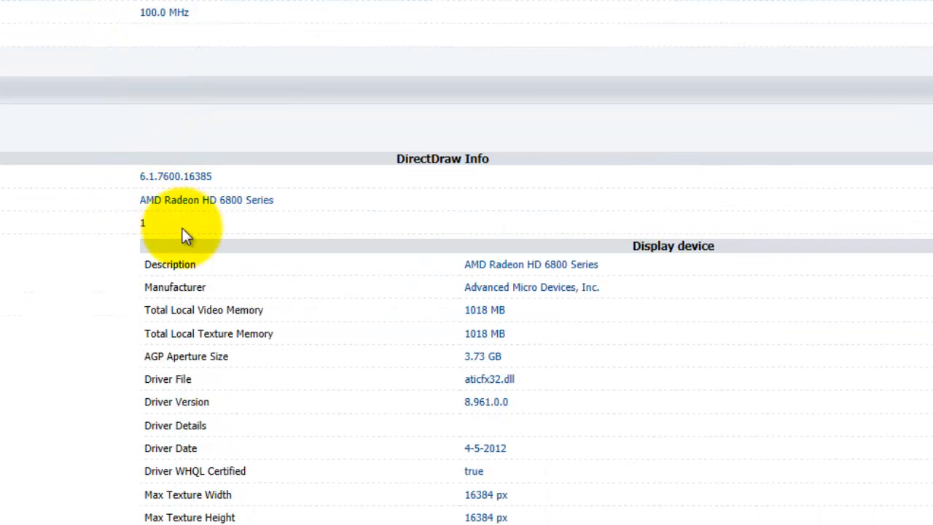
{"action": "mouse_move", "coordinate": [146, 202]}
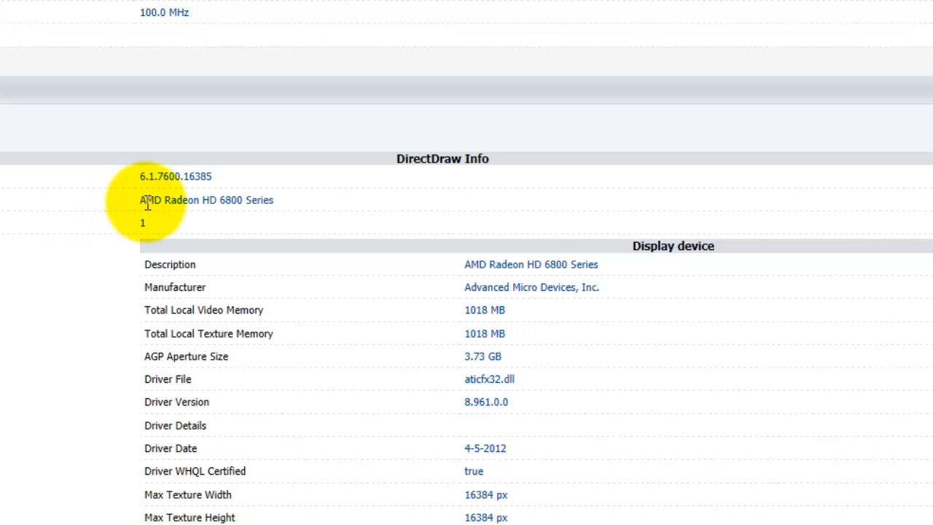
{"action": "mouse_move", "coordinate": [241, 201]}
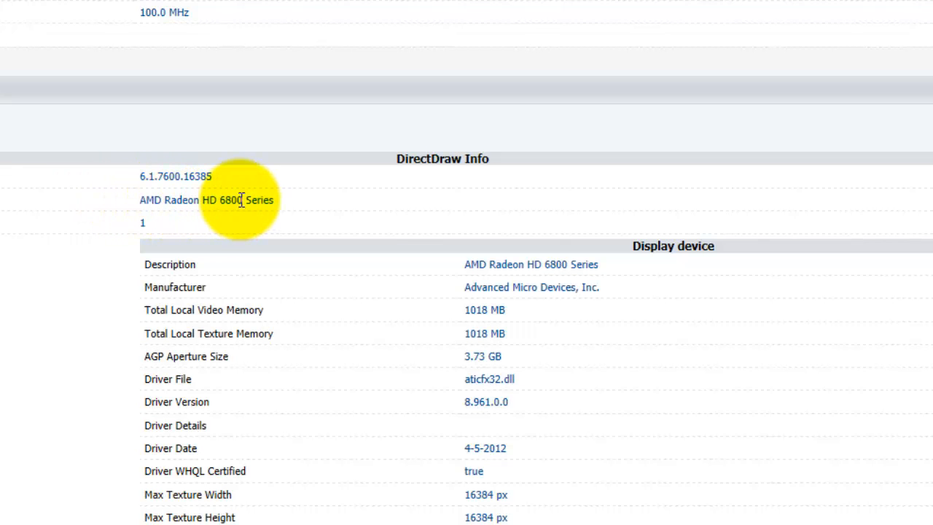
{"action": "scroll", "scroll_direction": "down", "scroll_amount": 3}
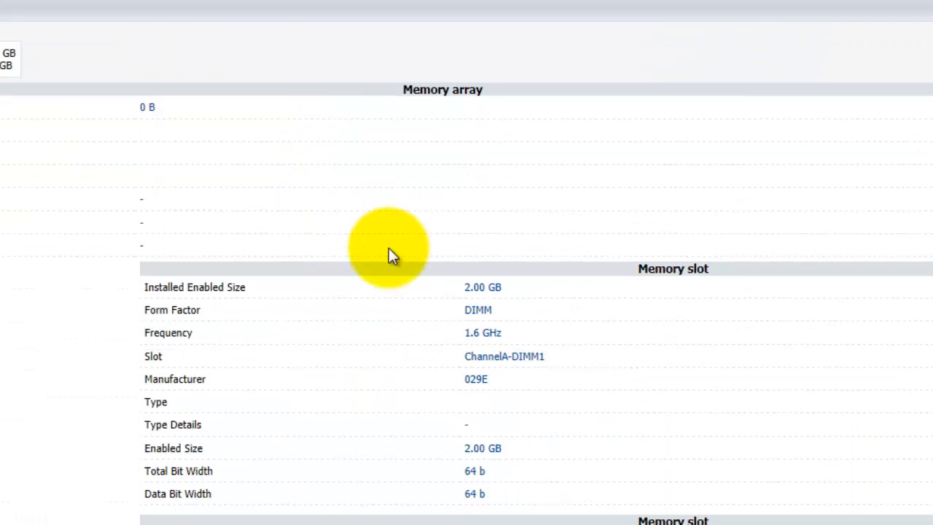
{"action": "scroll", "scroll_direction": "down", "scroll_amount": 3}
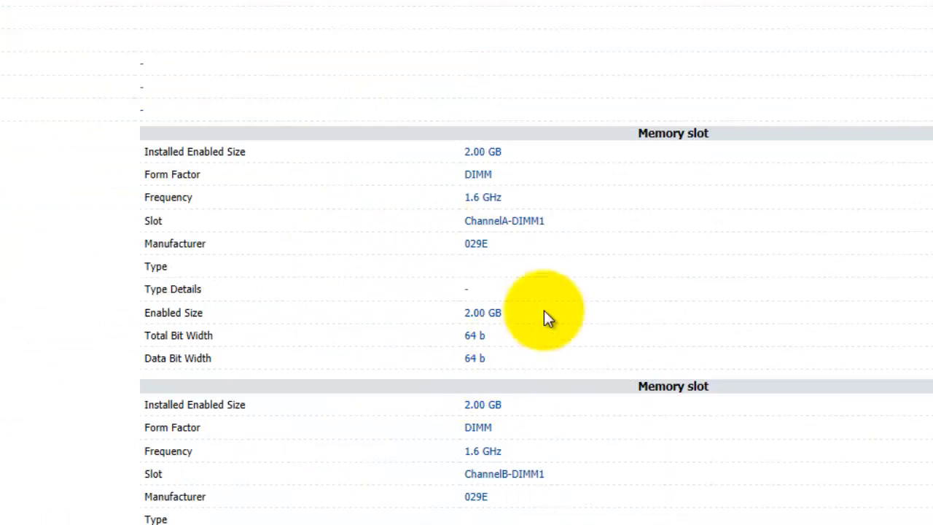
{"action": "scroll", "scroll_direction": "down", "scroll_amount": 3}
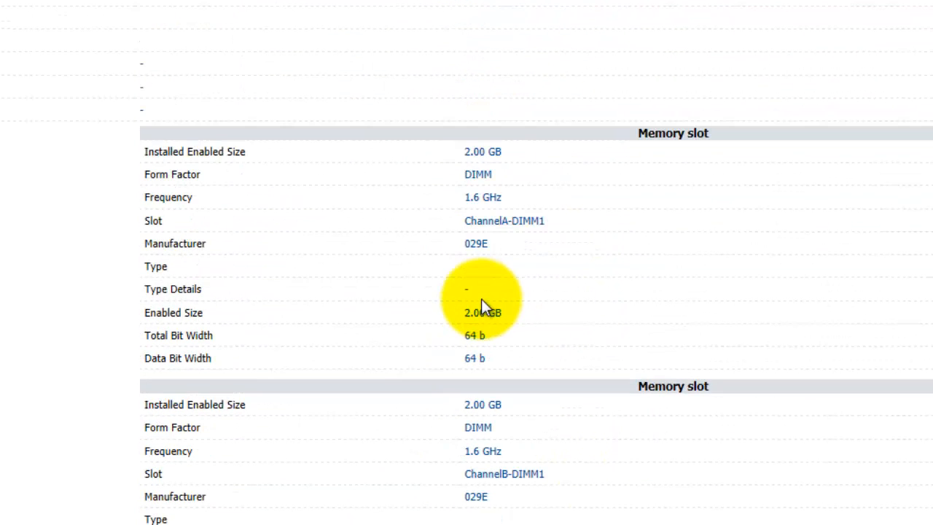
{"action": "mouse_move", "coordinate": [546, 321]}
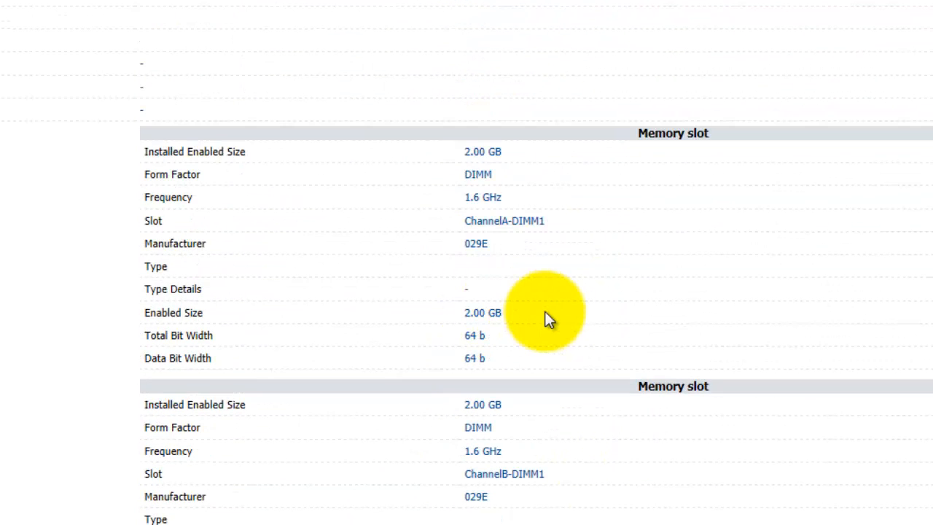
{"action": "scroll", "scroll_direction": "down", "scroll_amount": 3}
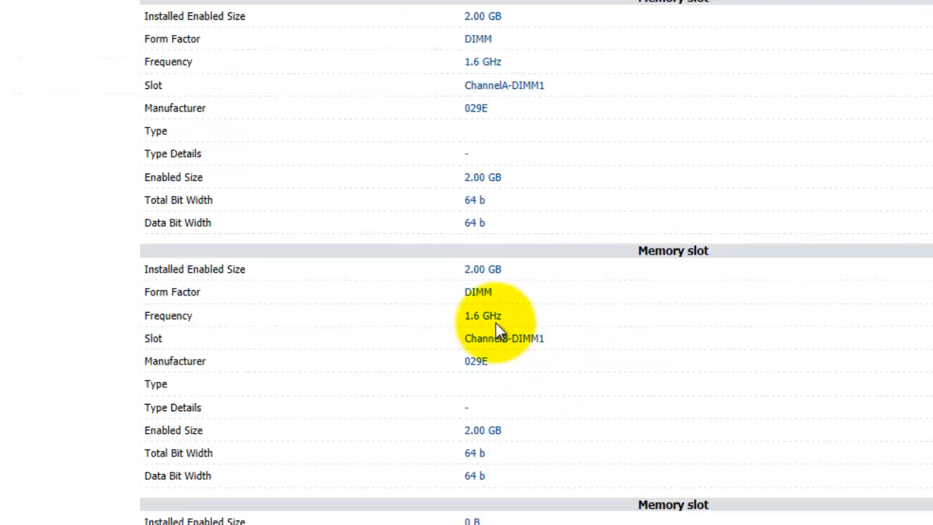
{"action": "scroll", "scroll_direction": "down", "scroll_amount": 3}
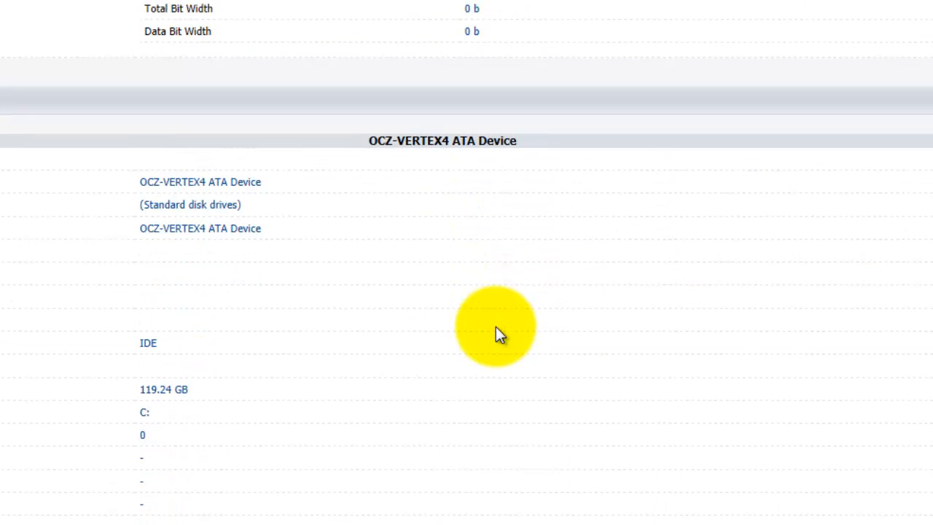
{"action": "mouse_move", "coordinate": [233, 176]}
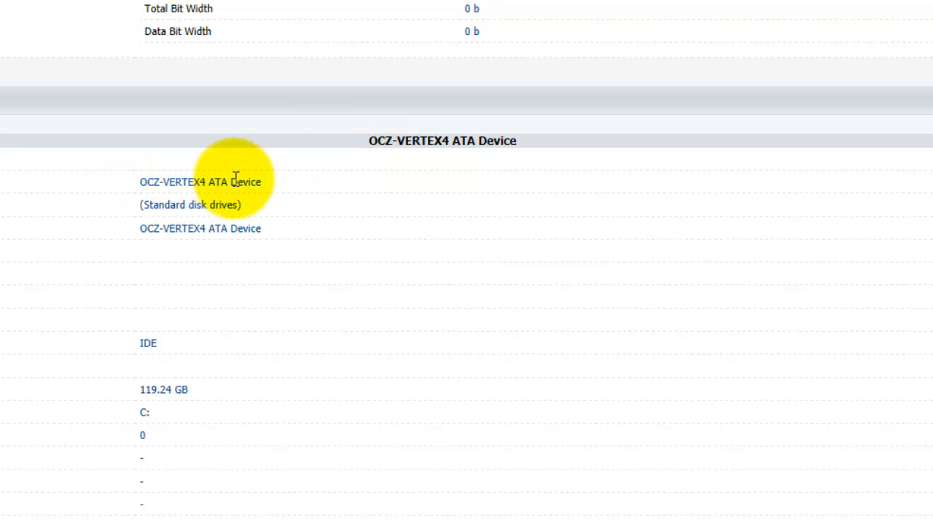
{"action": "scroll", "scroll_direction": "down", "scroll_amount": 3}
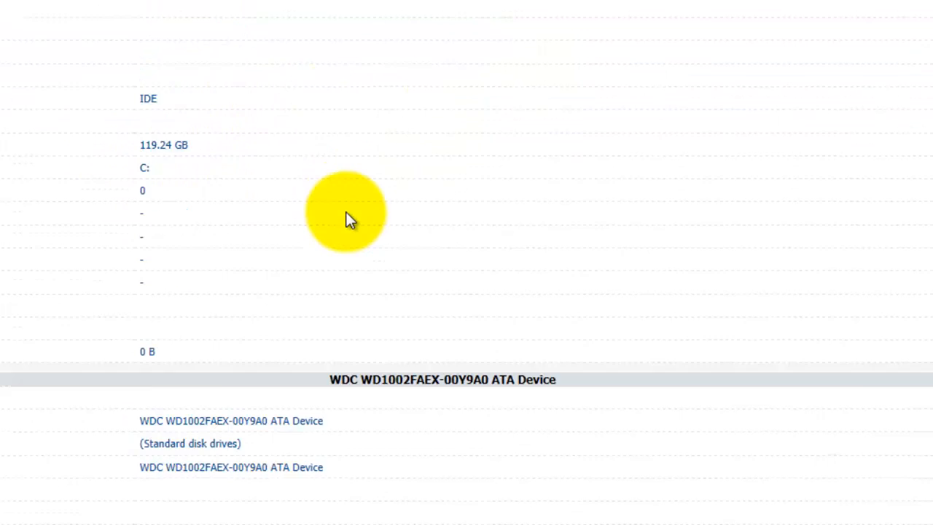
{"action": "scroll", "scroll_direction": "down", "scroll_amount": 3}
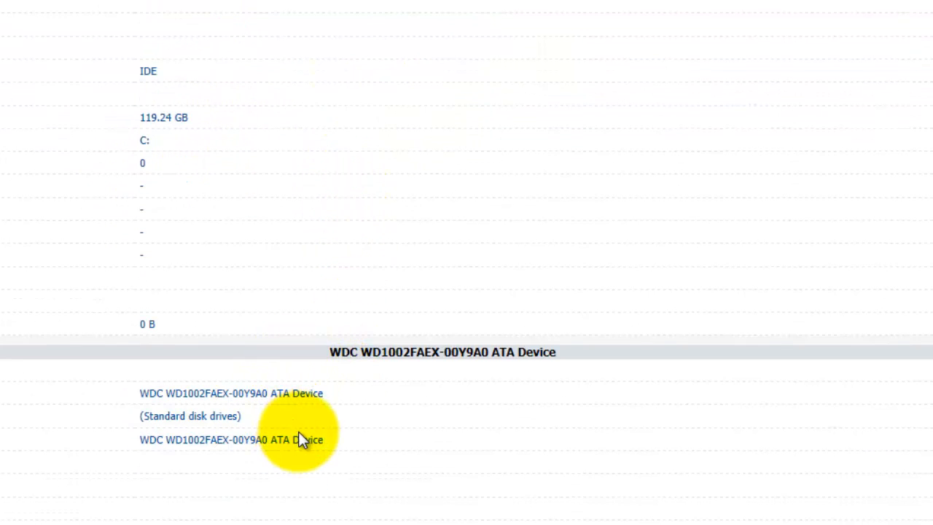
{"action": "scroll", "scroll_direction": "down", "scroll_amount": 3}
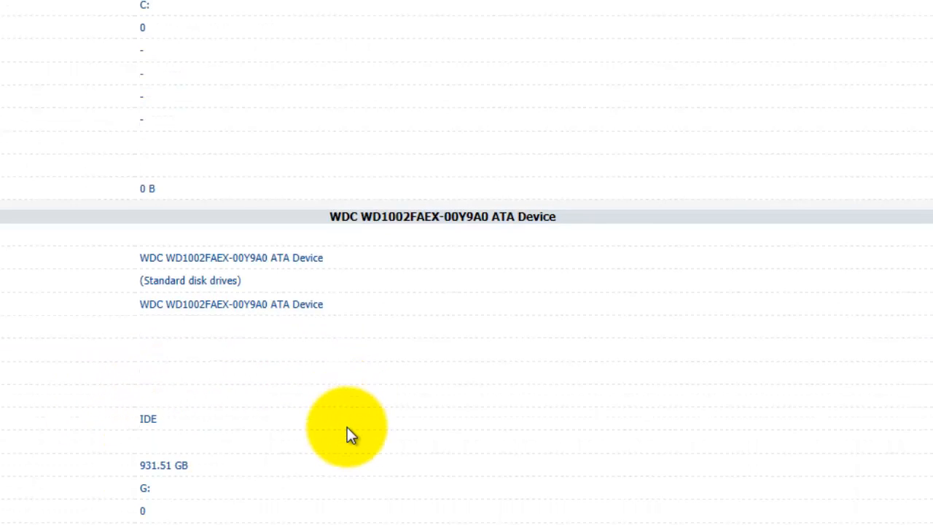
{"action": "scroll", "scroll_direction": "up", "scroll_amount": 3}
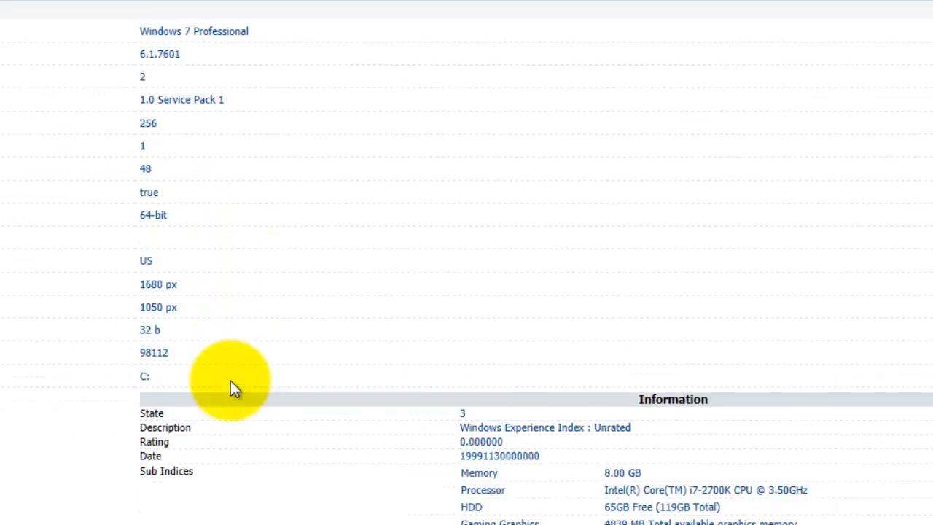
{"action": "scroll", "scroll_direction": "down", "scroll_amount": 3}
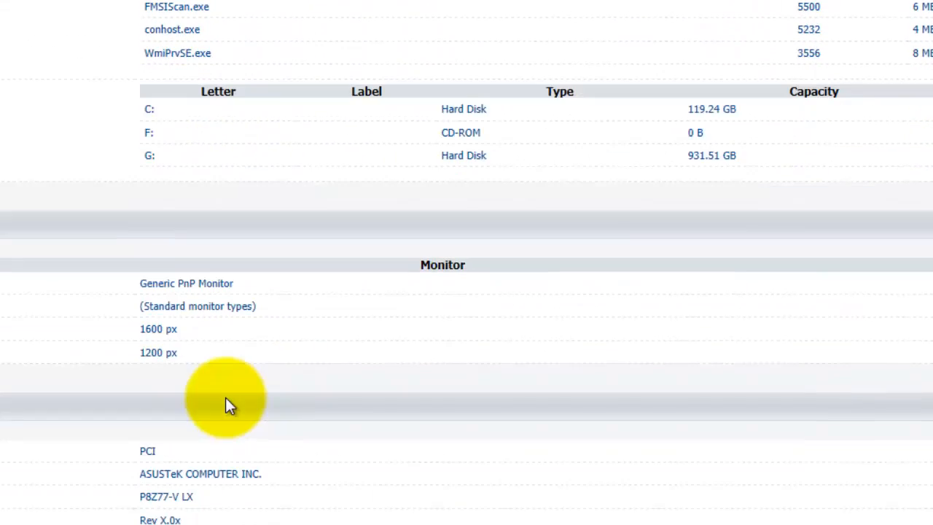
{"action": "scroll", "scroll_direction": "down", "scroll_amount": 3}
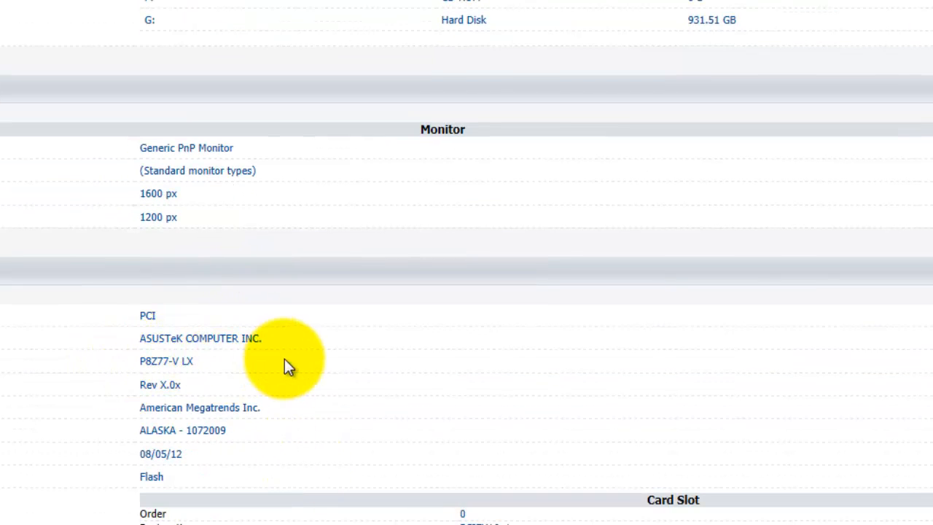
{"action": "mouse_move", "coordinate": [350, 375]}
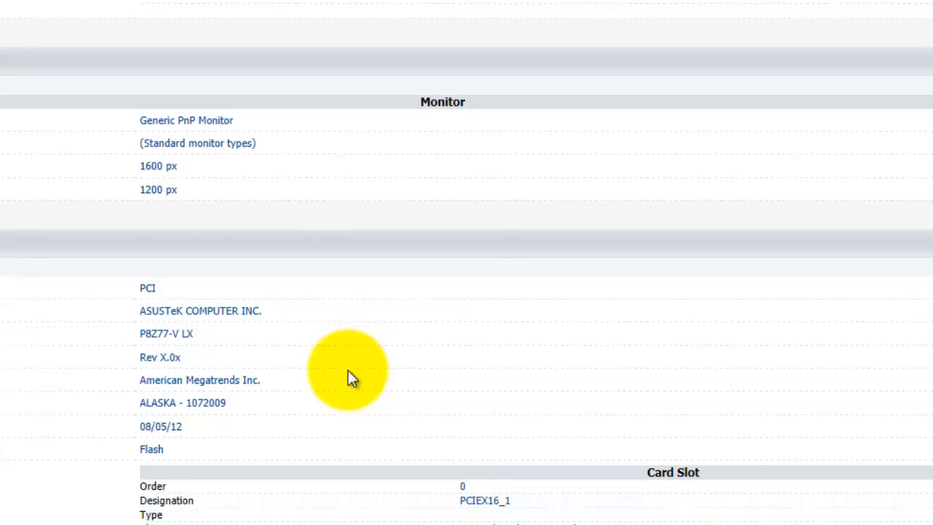
{"action": "scroll", "scroll_direction": "down", "scroll_amount": 3}
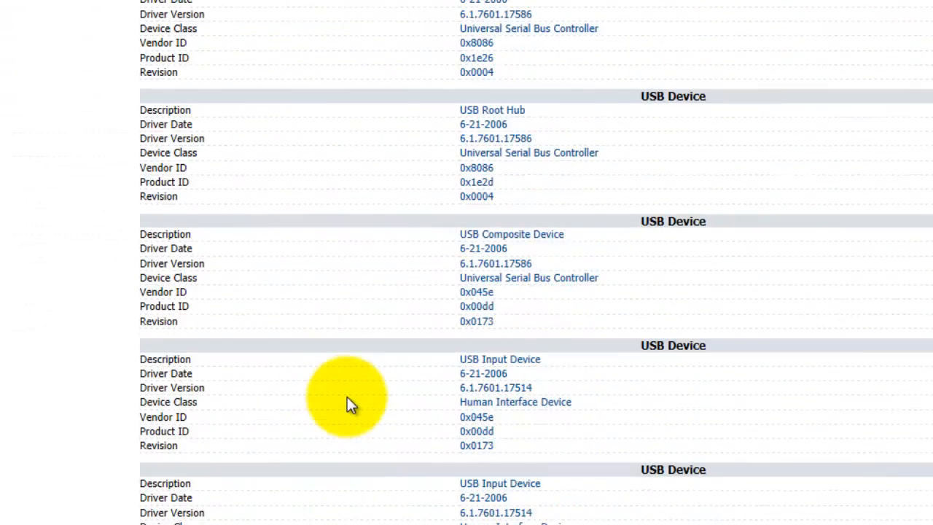
{"action": "scroll", "scroll_direction": "down", "scroll_amount": 3}
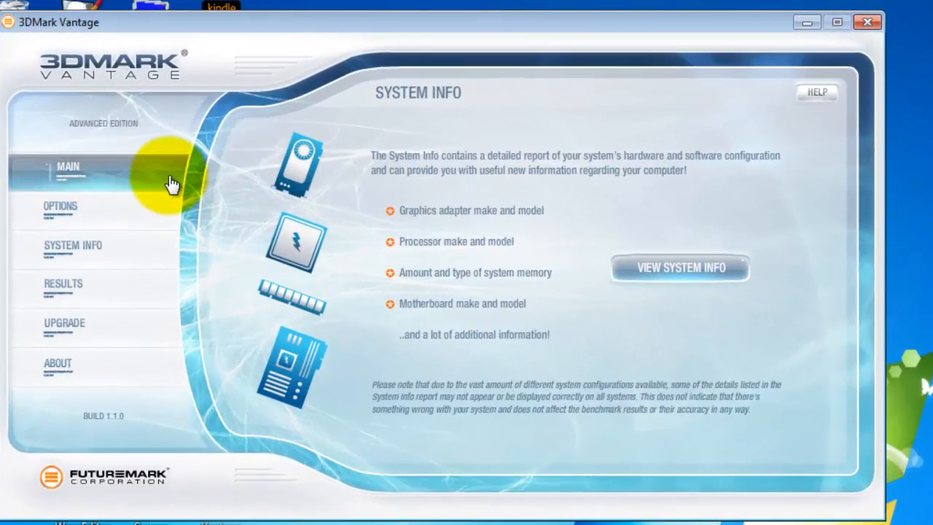
Run the Performance preset benchmark from Main, scoring P19473 (GPU 17903, CPU 26420).
{"action": "left_click", "coordinate": [67, 166]}
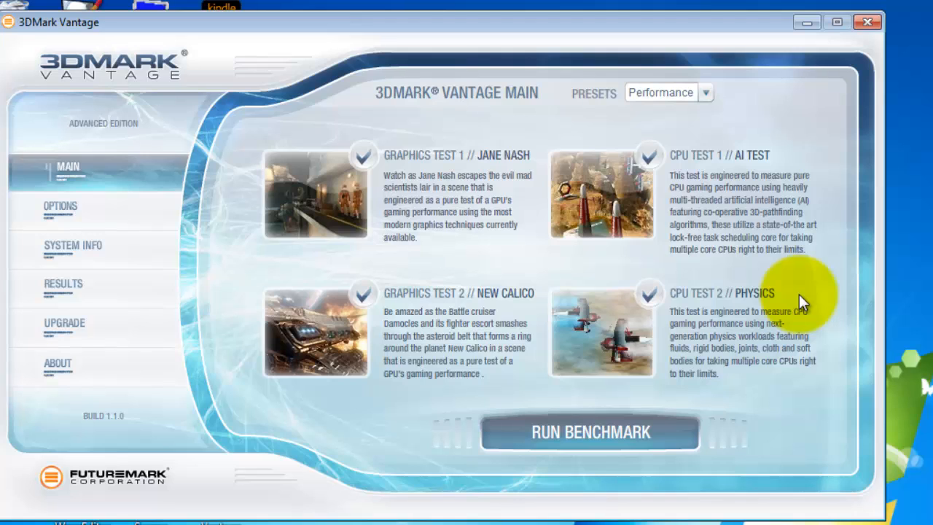
{"action": "mouse_move", "coordinate": [692, 94]}
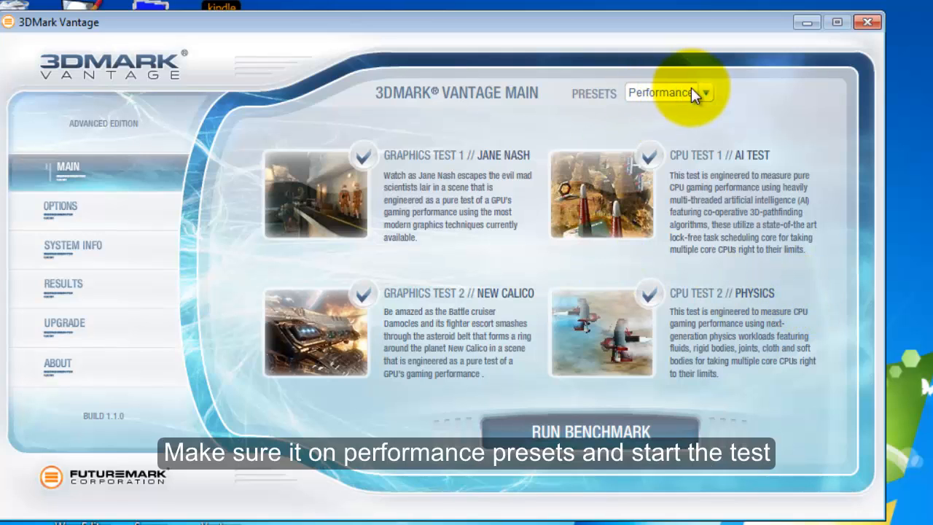
{"action": "mouse_move", "coordinate": [698, 98]}
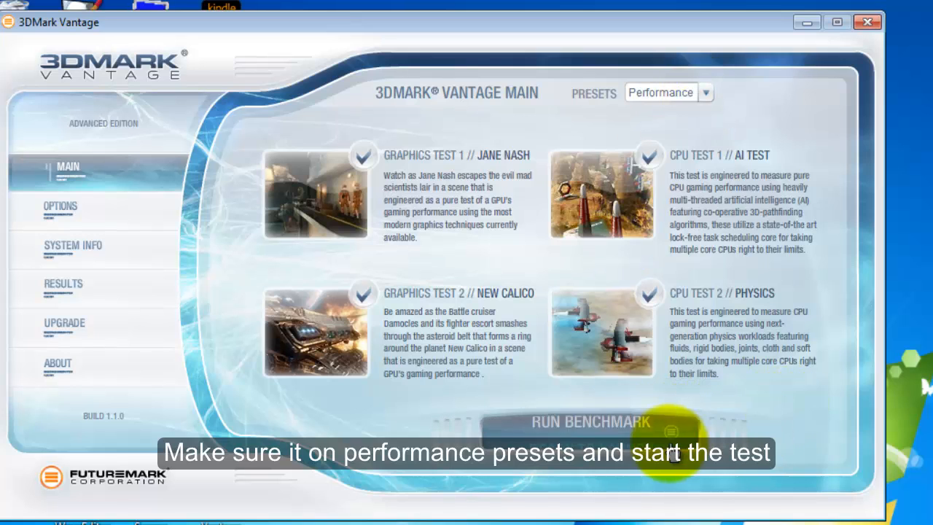
{"action": "left_click", "coordinate": [591, 421]}
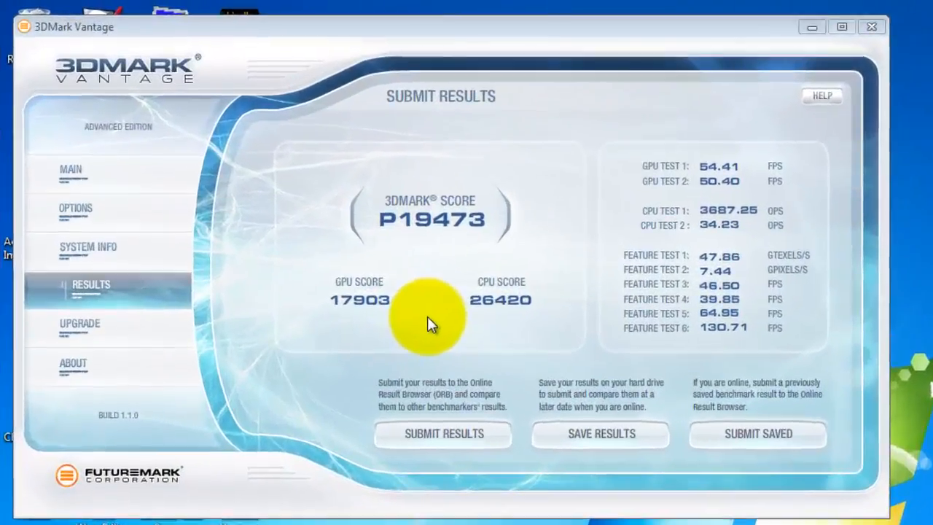
{"action": "mouse_move", "coordinate": [390, 263]}
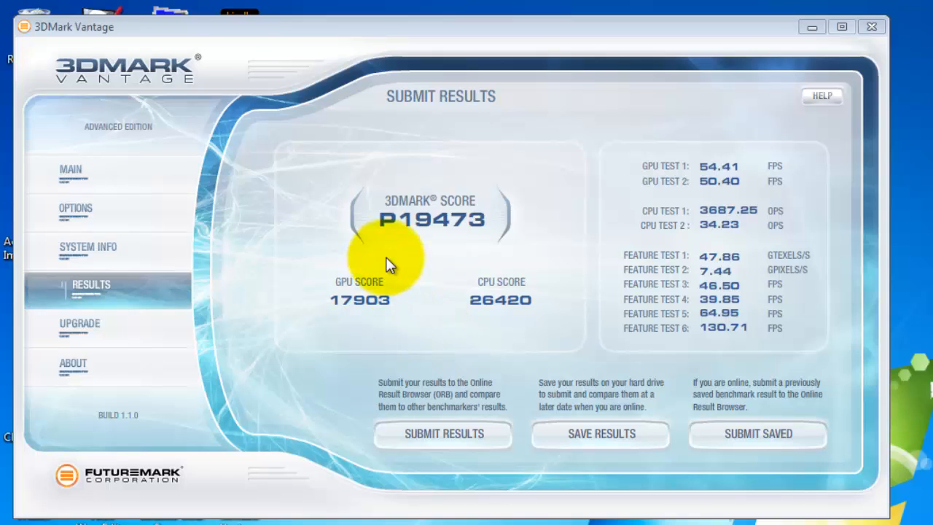
{"action": "mouse_move", "coordinate": [352, 237]}
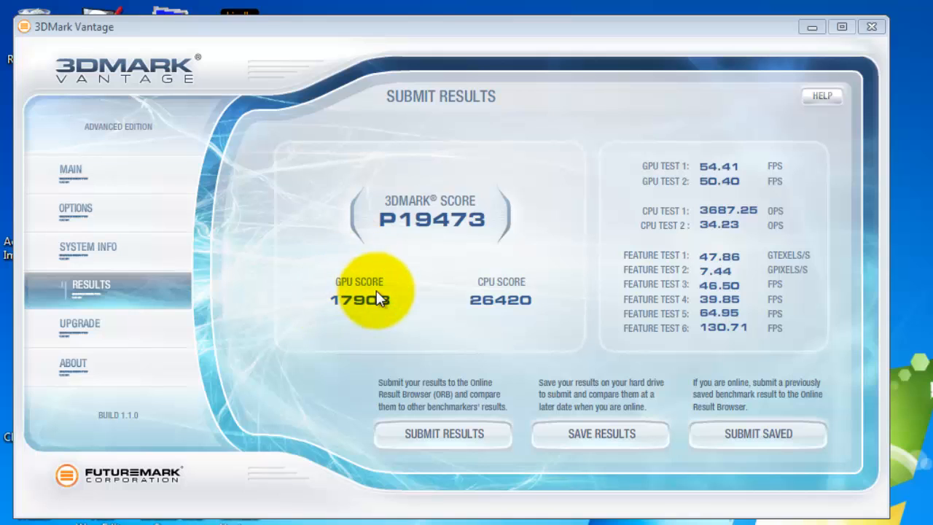
{"action": "mouse_move", "coordinate": [453, 266]}
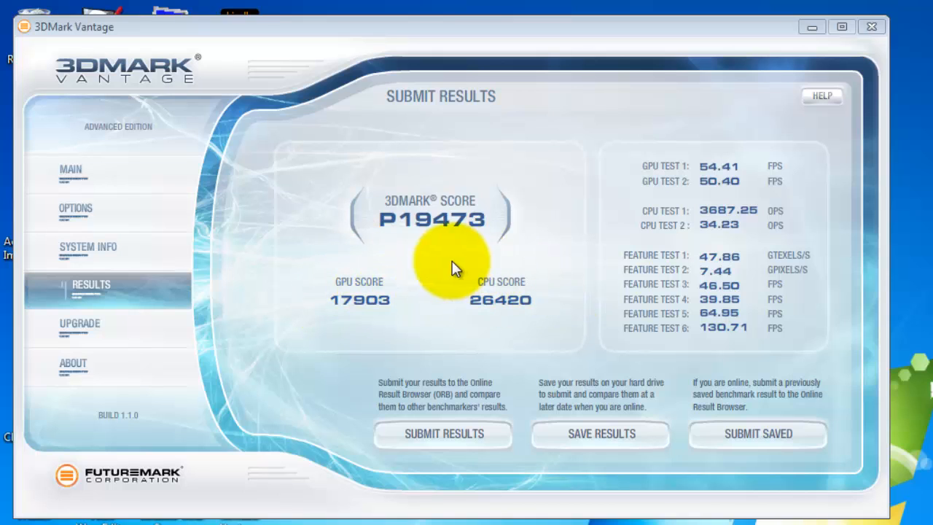
{"action": "mouse_move", "coordinate": [514, 213]}
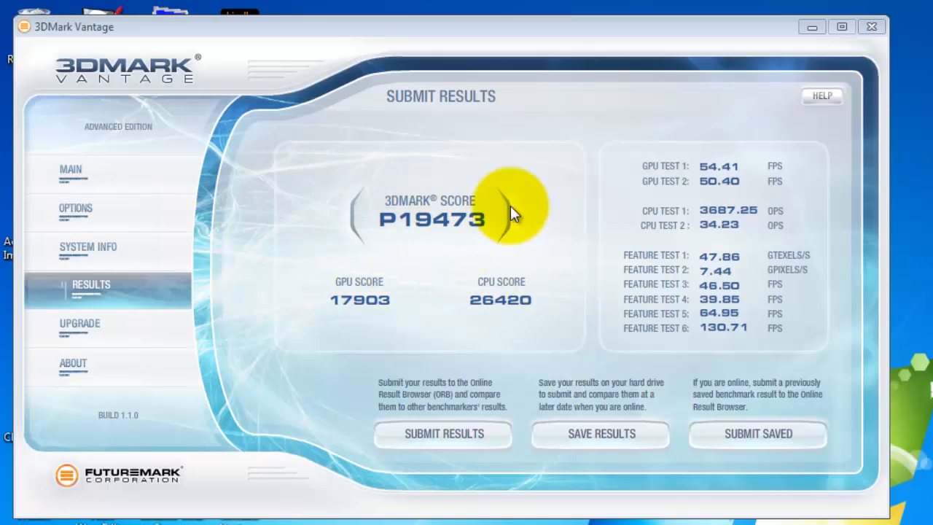
{"action": "mouse_move", "coordinate": [509, 232]}
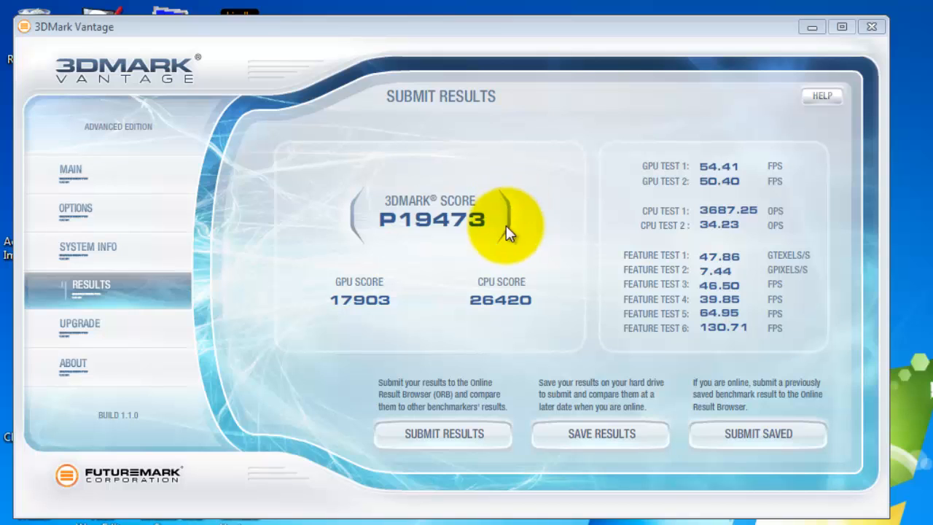
{"action": "mouse_move", "coordinate": [384, 239]}
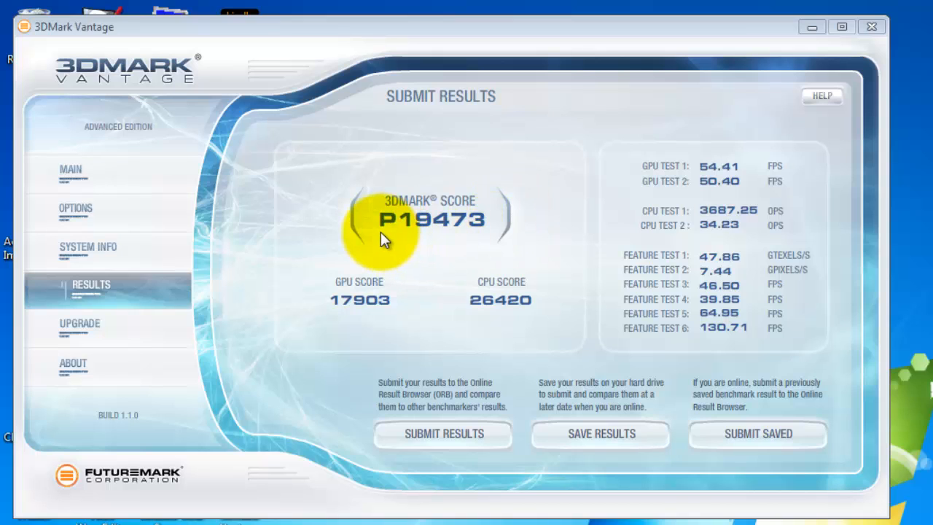
{"action": "mouse_move", "coordinate": [372, 247]}
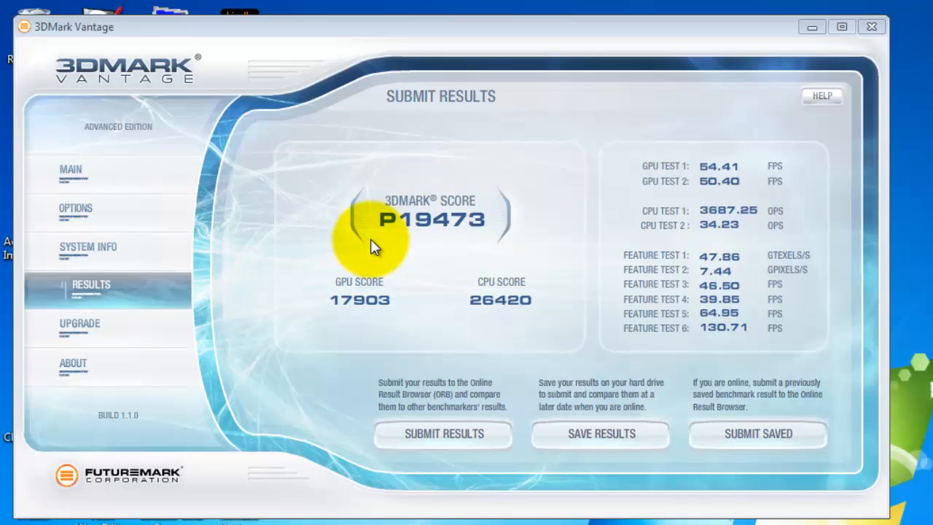
{"action": "mouse_move", "coordinate": [665, 175]}
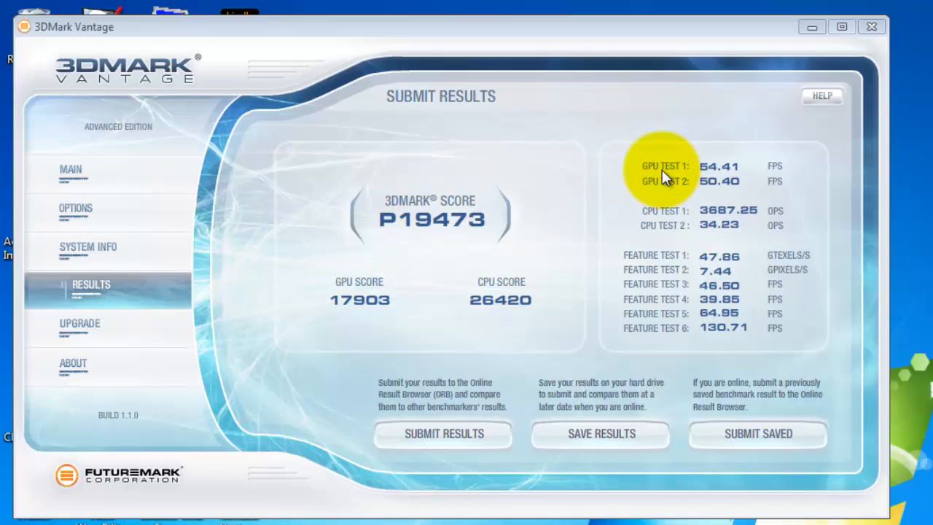
{"action": "mouse_move", "coordinate": [652, 190]}
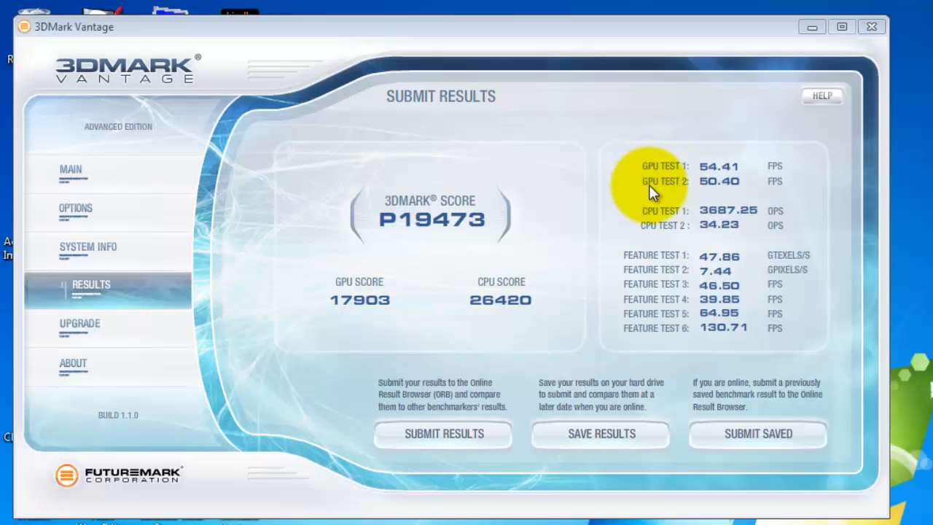
{"action": "mouse_move", "coordinate": [718, 182]}
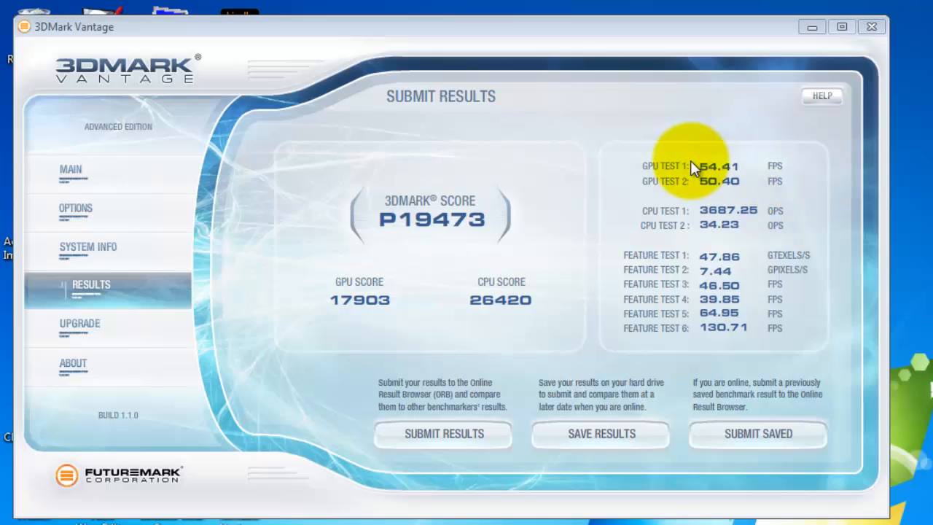
{"action": "mouse_move", "coordinate": [783, 226]}
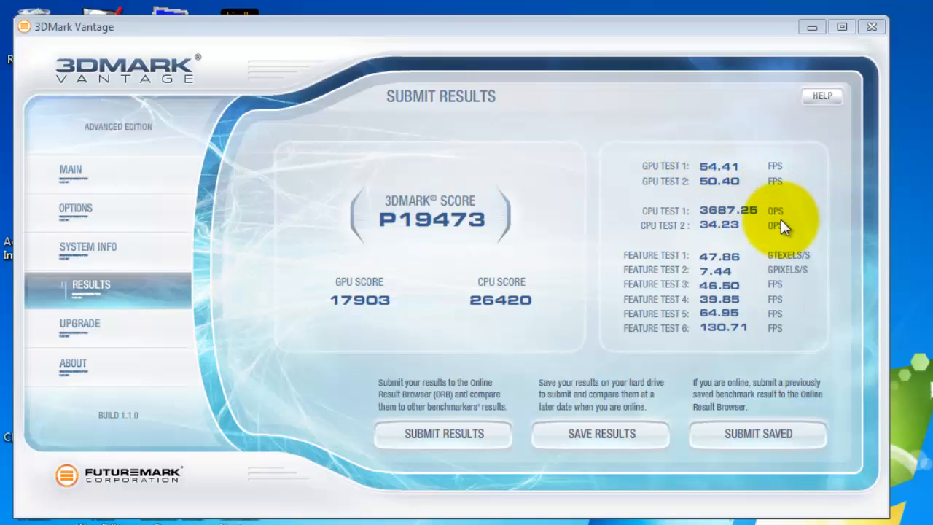
{"action": "mouse_move", "coordinate": [699, 234]}
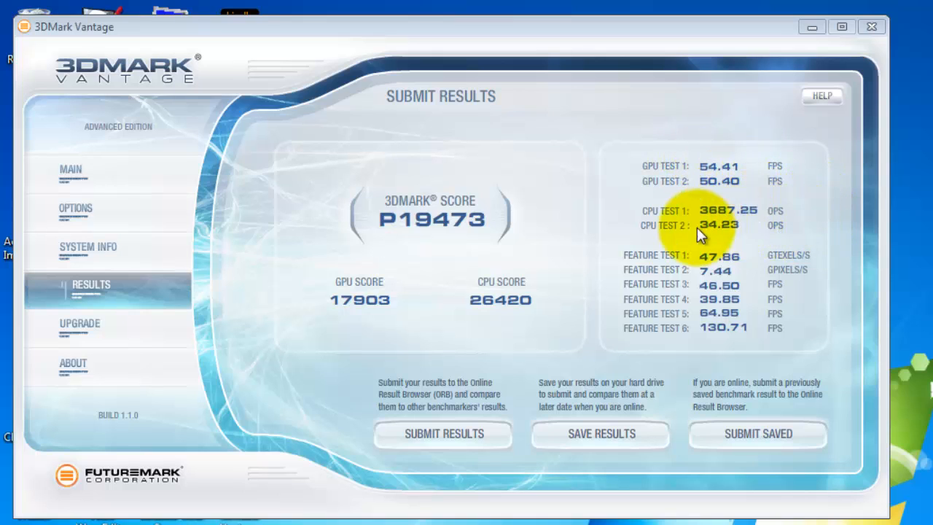
{"action": "mouse_move", "coordinate": [618, 268]}
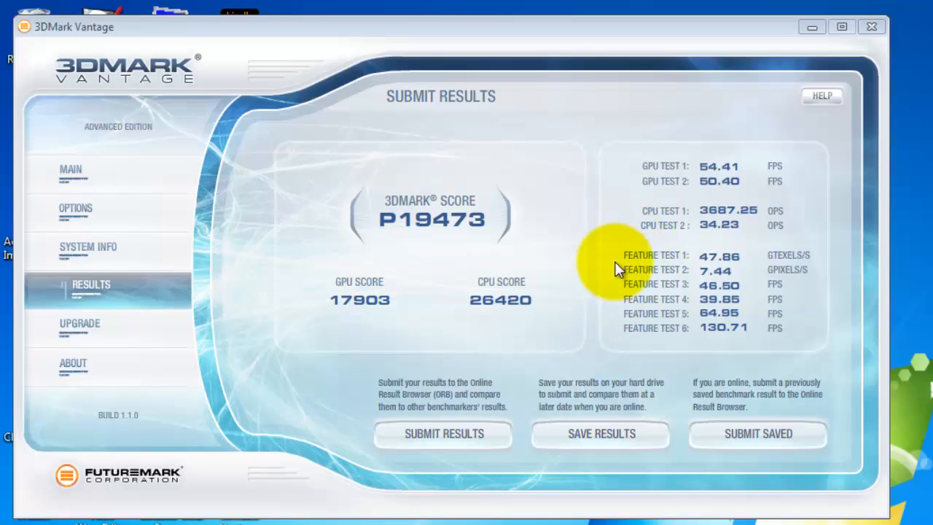
{"action": "mouse_move", "coordinate": [587, 371]}
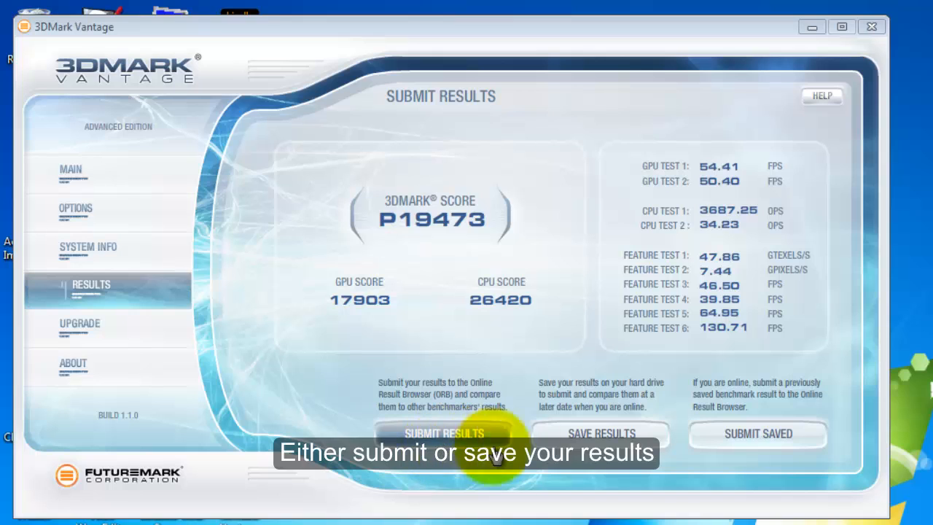
{"action": "mouse_move", "coordinate": [601, 433]}
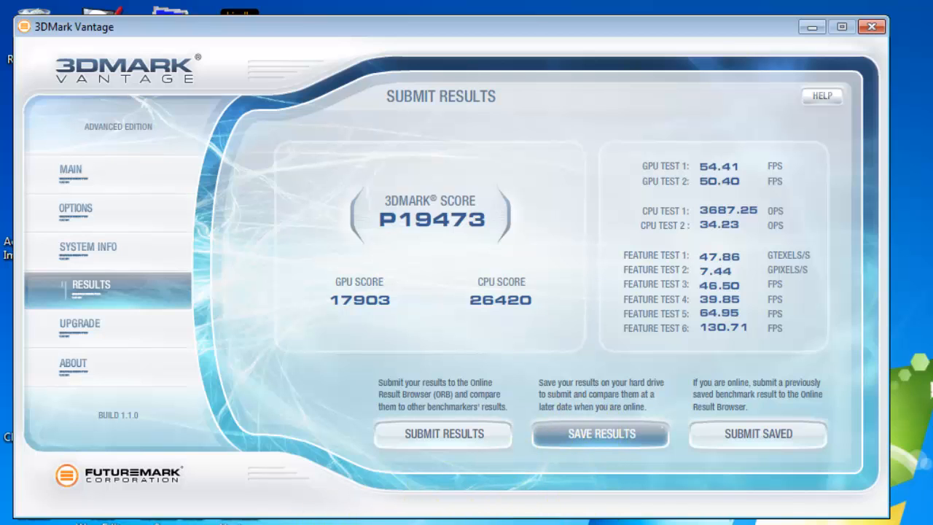
Save the P19473 benchmark result to a file named 'test'.
{"action": "left_click", "coordinate": [601, 433]}
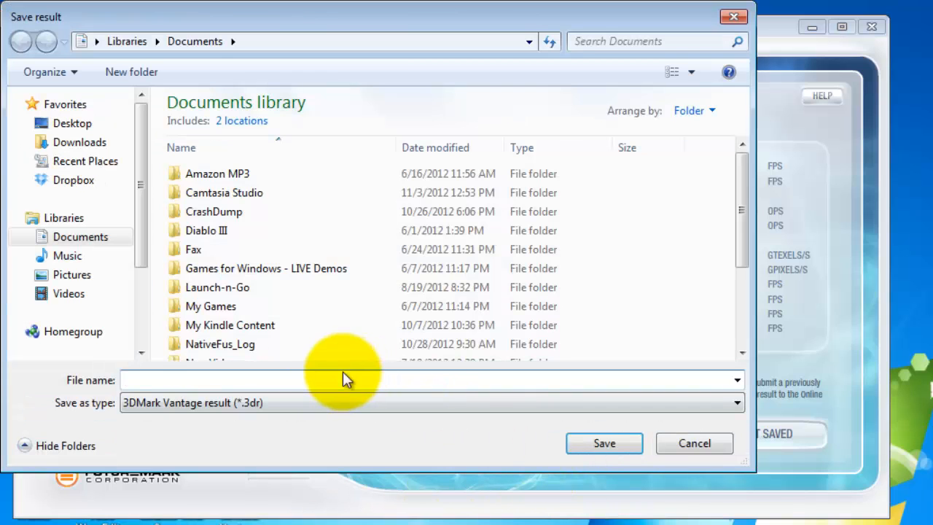
{"action": "mouse_move", "coordinate": [447, 393]}
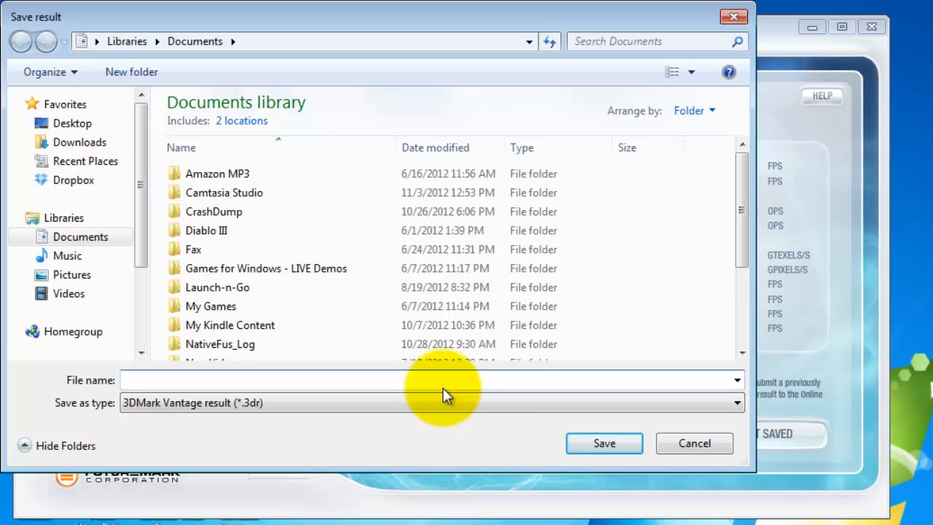
{"action": "type", "text": "test"}
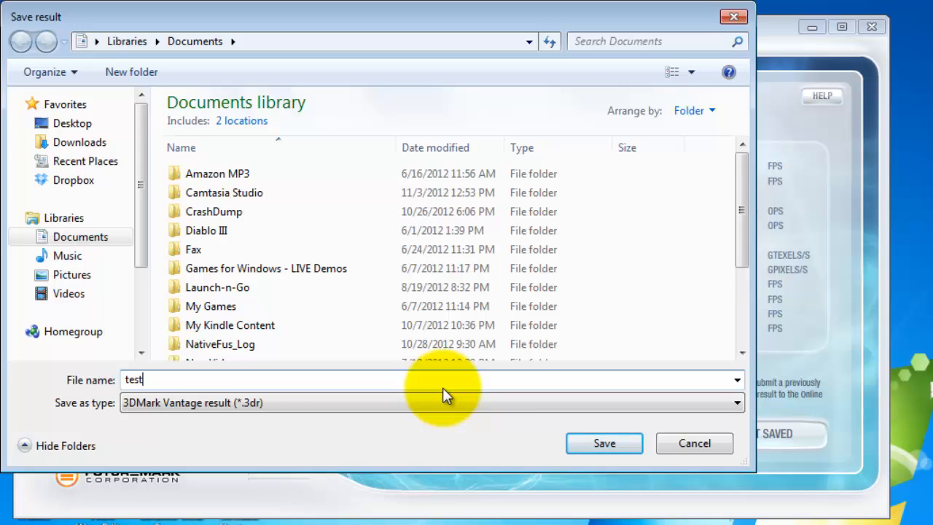
{"action": "left_click", "coordinate": [603, 443]}
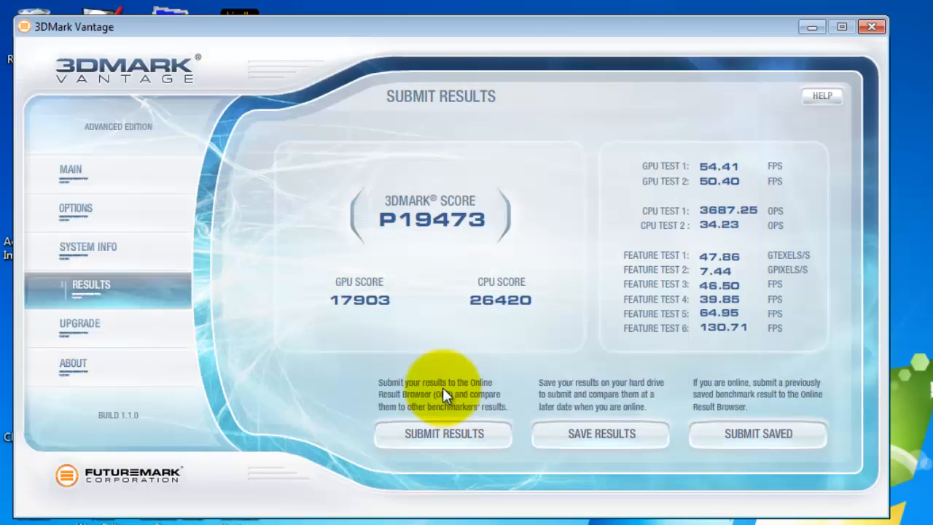
{"action": "mouse_move", "coordinate": [342, 405]}
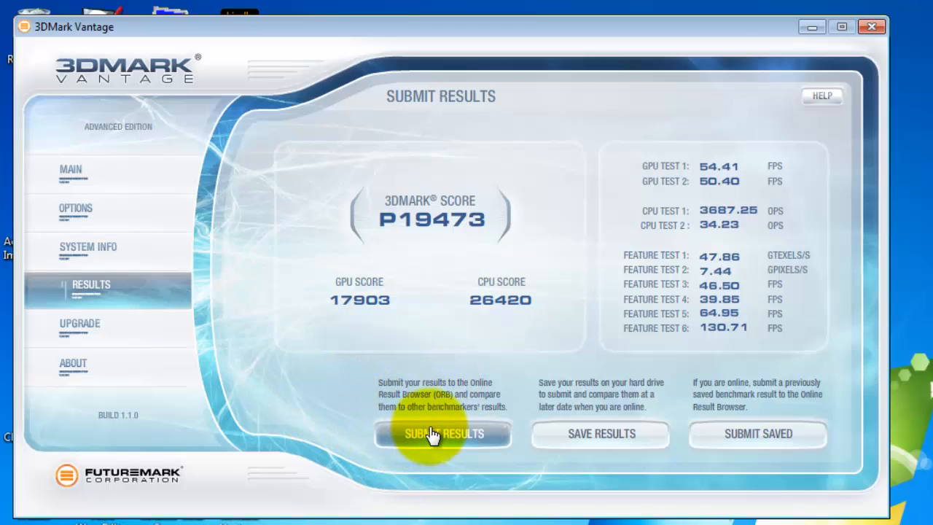
Submit the P19473 result to 3dmark.com and scroll its online result page.
{"action": "left_click", "coordinate": [841, 27]}
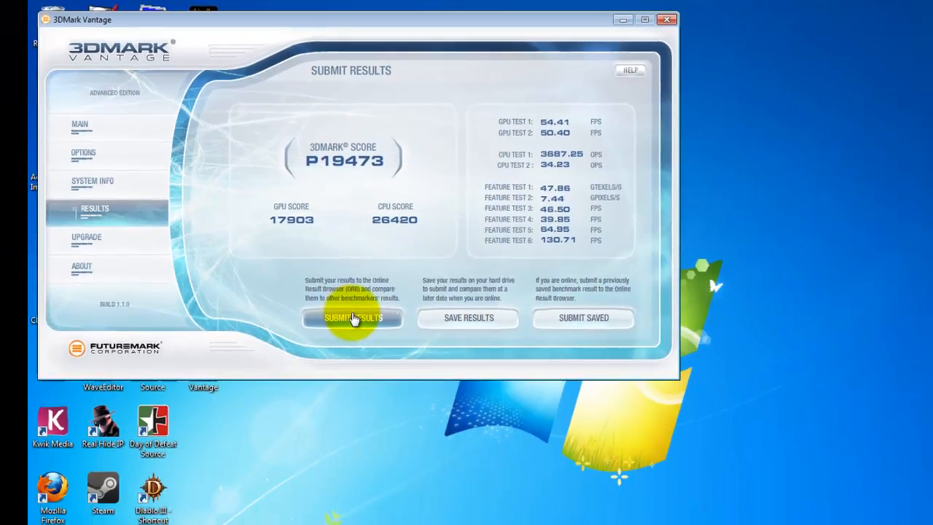
{"action": "left_click", "coordinate": [353, 318]}
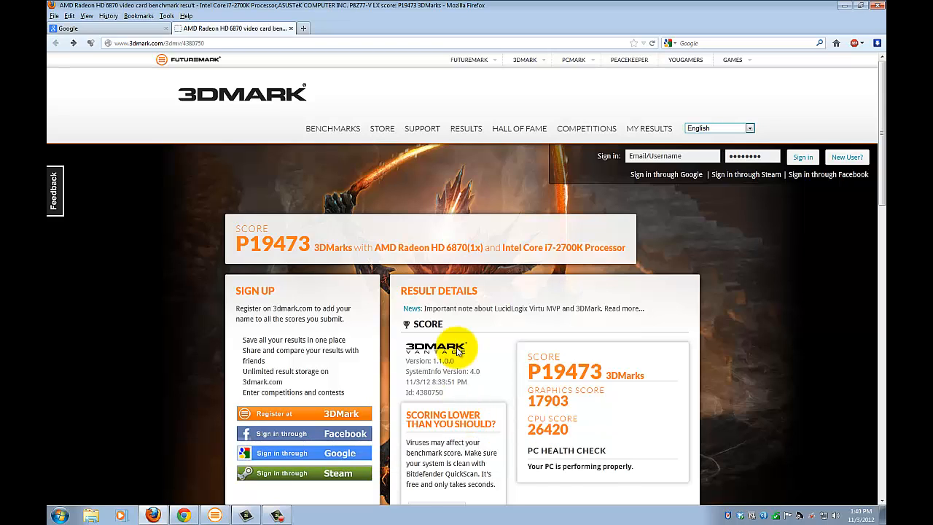
{"action": "mouse_move", "coordinate": [419, 255]}
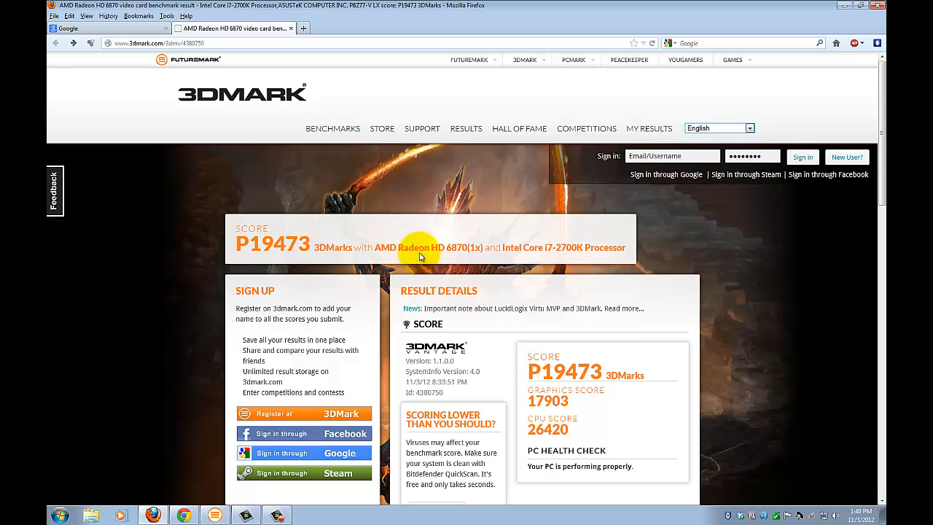
{"action": "scroll", "scroll_direction": "down", "scroll_amount": 3}
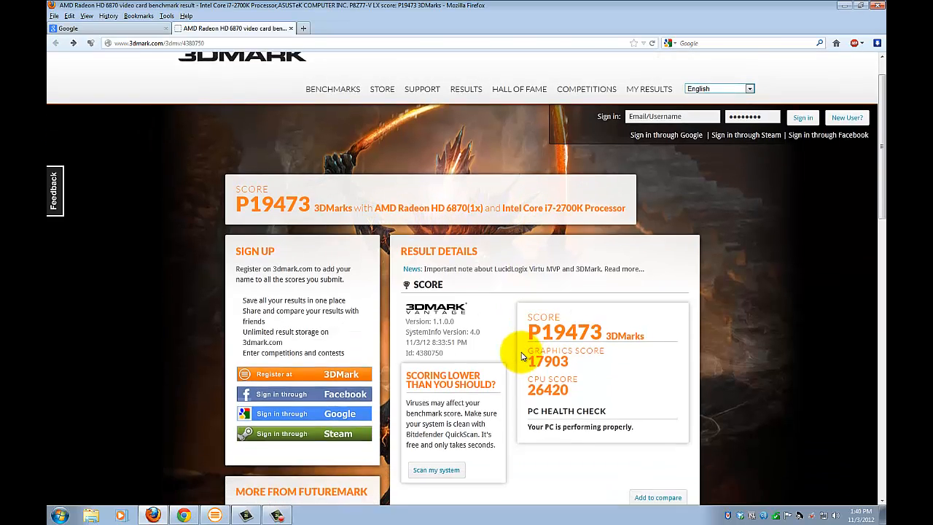
{"action": "scroll", "scroll_direction": "down", "scroll_amount": 3}
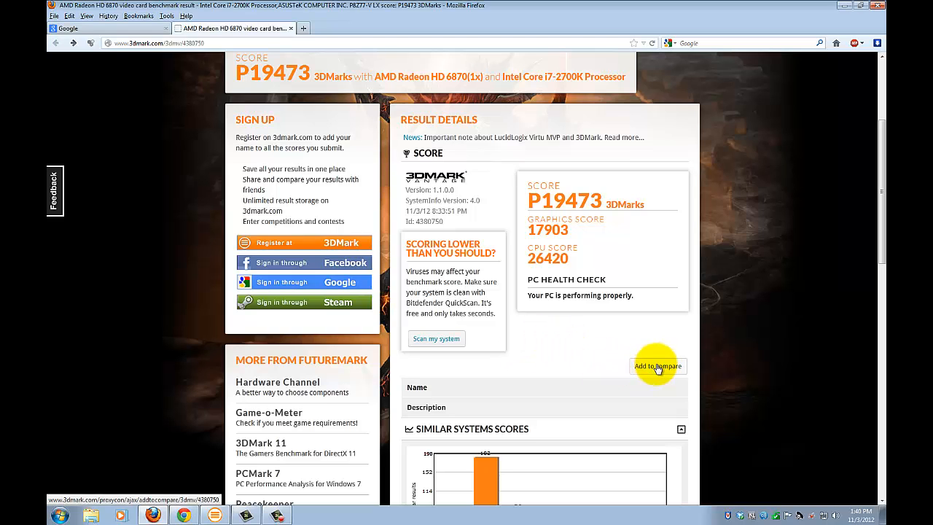
Add the P19473 result to the comparison and review Similar Systems Scores.
{"action": "left_click", "coordinate": [657, 366]}
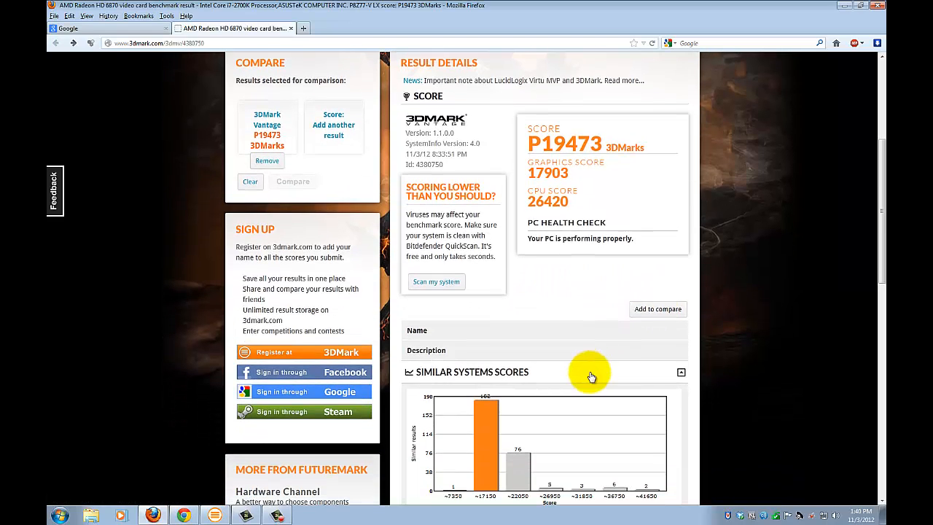
{"action": "scroll", "scroll_direction": "down", "scroll_amount": 3}
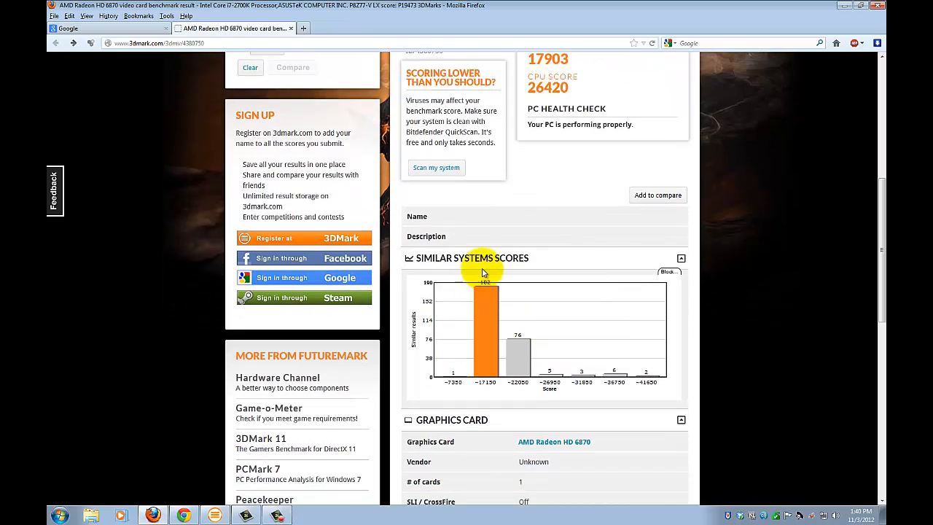
{"action": "mouse_move", "coordinate": [550, 284]}
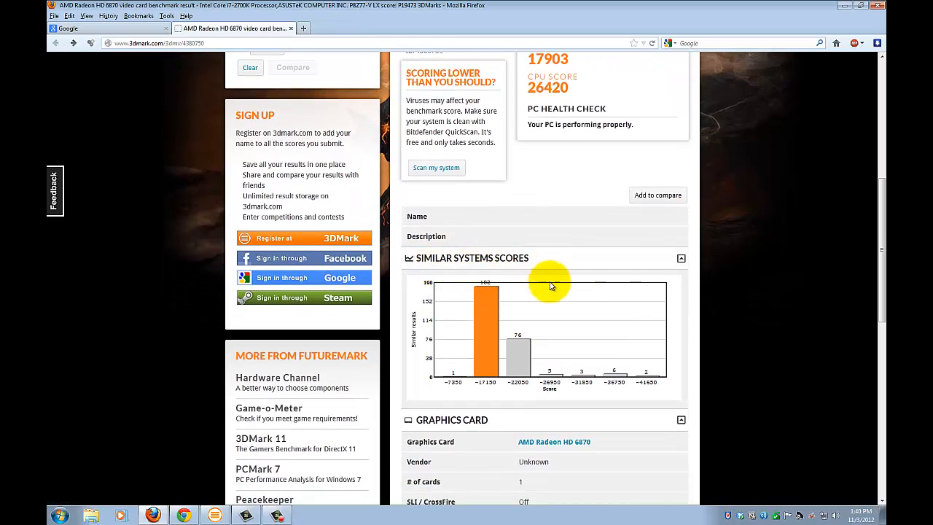
{"action": "mouse_move", "coordinate": [484, 317]}
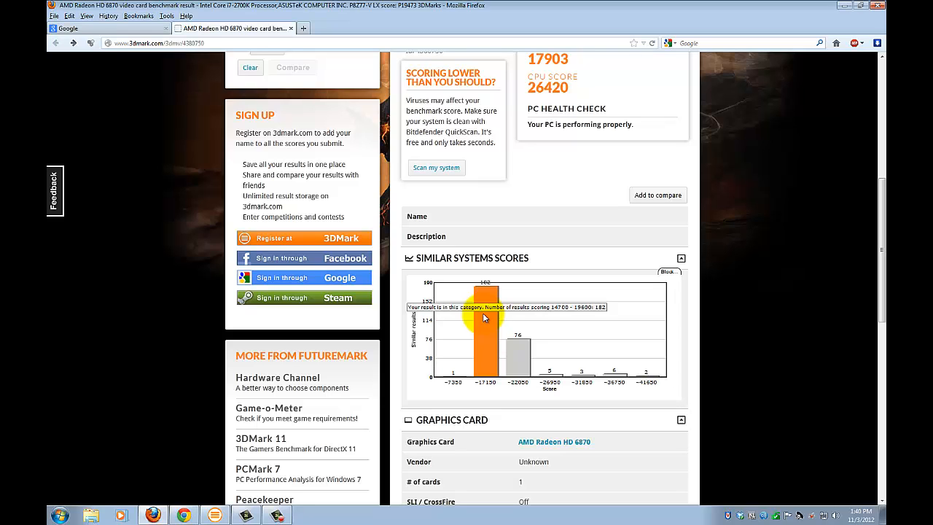
{"action": "scroll", "scroll_direction": "up", "scroll_amount": 3}
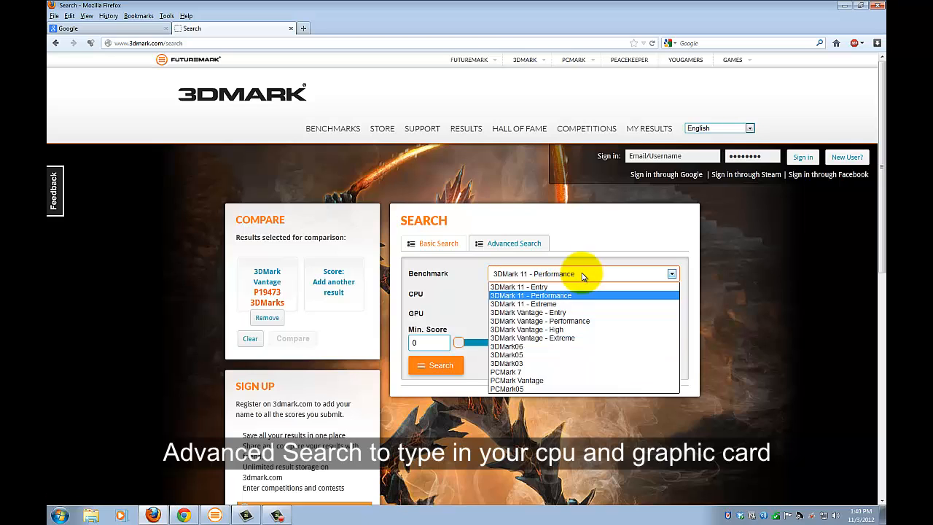
{"action": "mouse_move", "coordinate": [568, 328]}
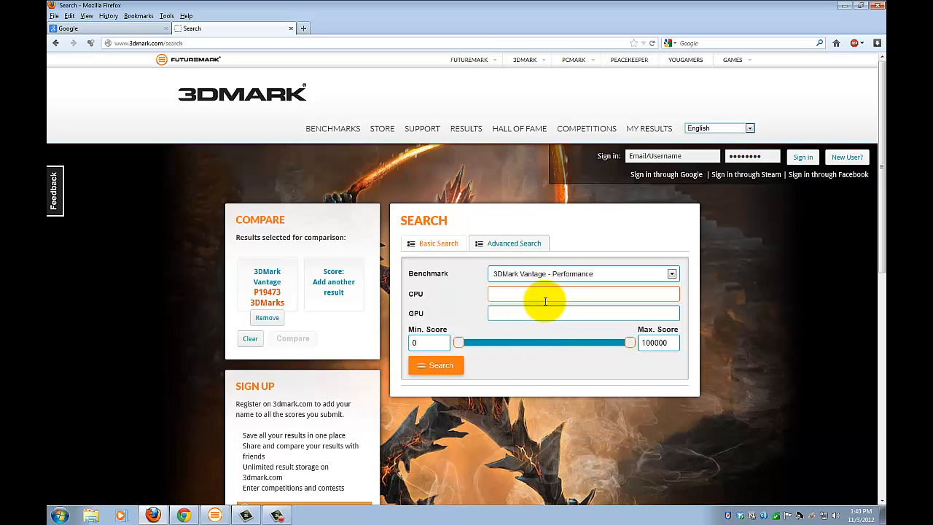
Search Vantage Performance results for i7-2700K with Radeon HD 6870, listing 350 results topped by P39242.
{"action": "type", "text": "2700K Processor"}
{"action": "left_click", "coordinate": [583, 312]}
{"action": "type", "text": "6"}
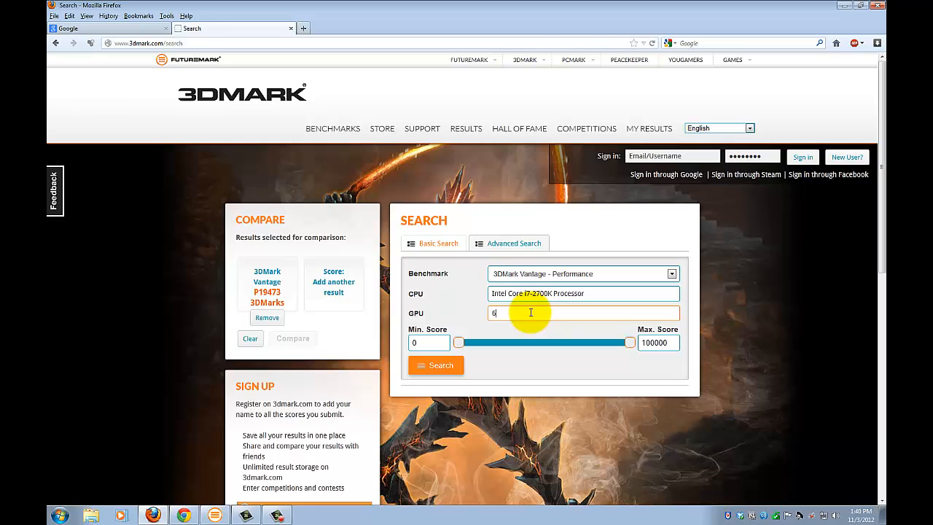
{"action": "type", "text": "870"}
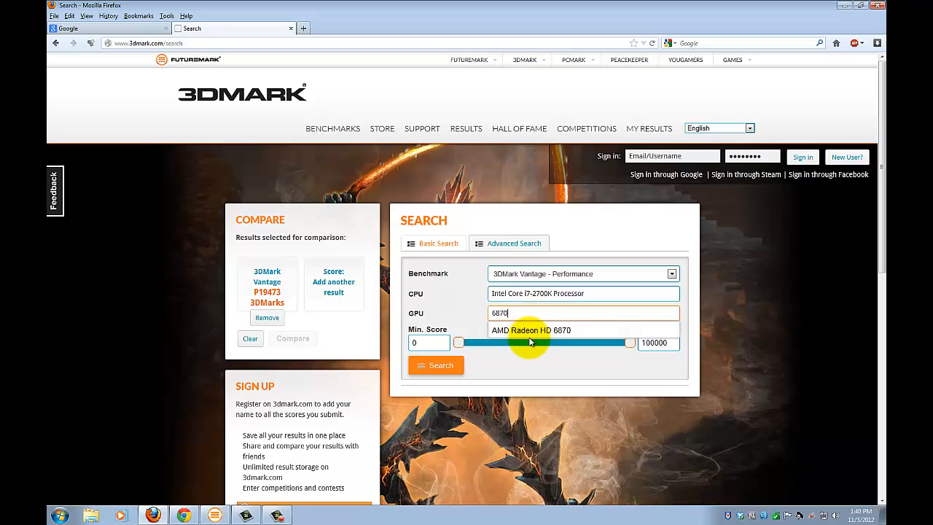
{"action": "left_click", "coordinate": [531, 330]}
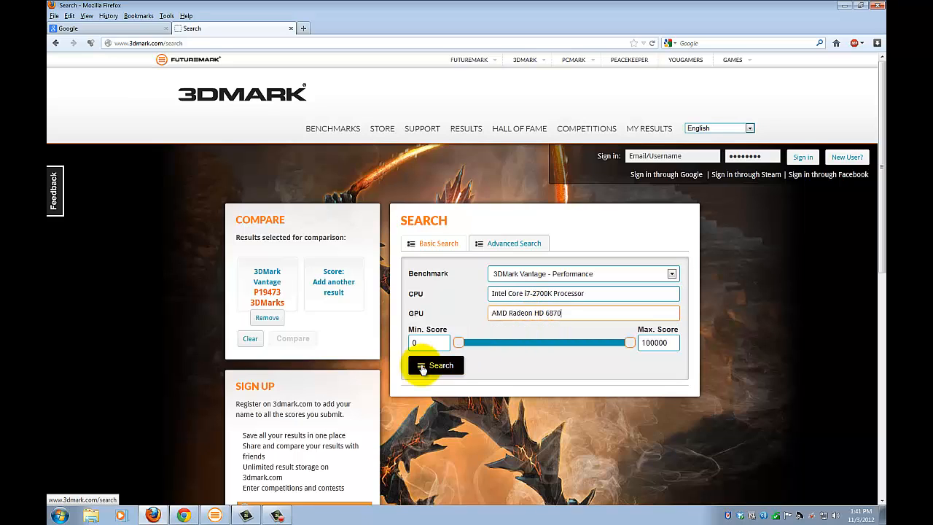
{"action": "left_click", "coordinate": [435, 365]}
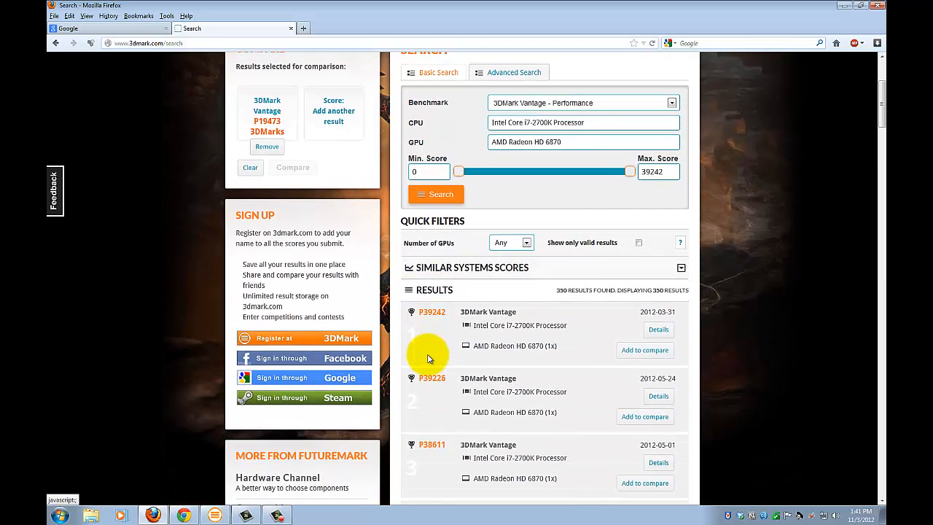
{"action": "mouse_move", "coordinate": [433, 330]}
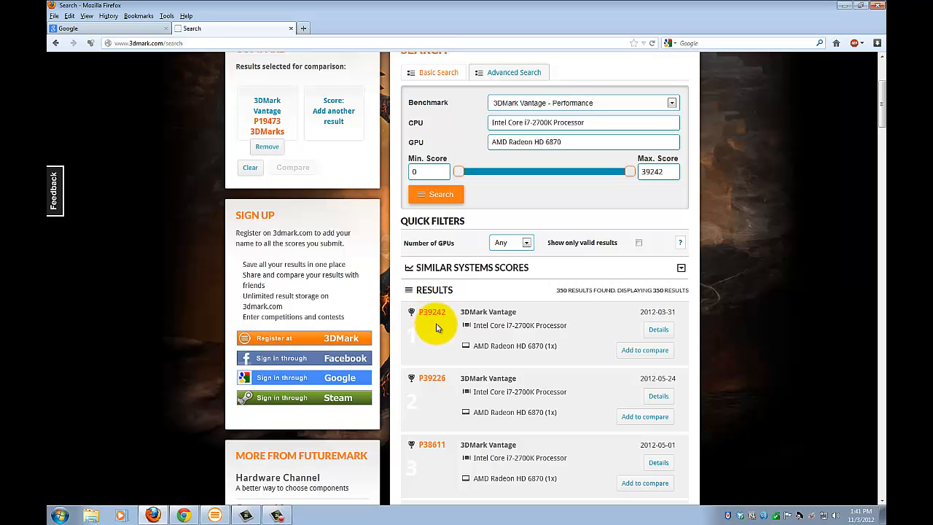
{"action": "scroll", "scroll_direction": "down", "scroll_amount": 3}
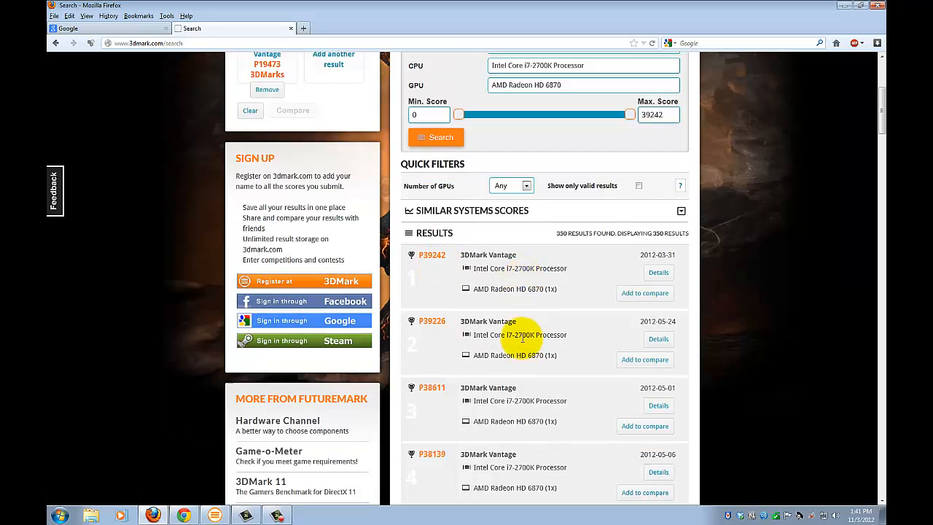